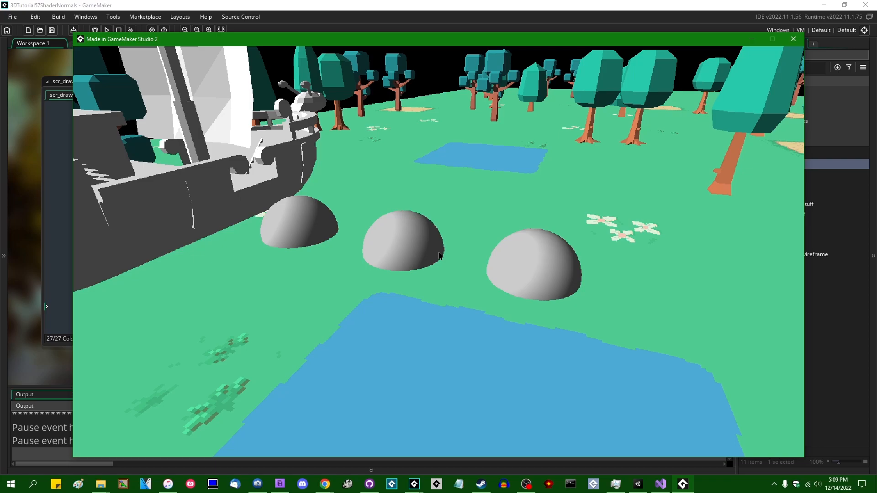
Close the game window showing the ship, trees and shaded spheres.
{"action": "left_click", "coordinate": [793, 39]}
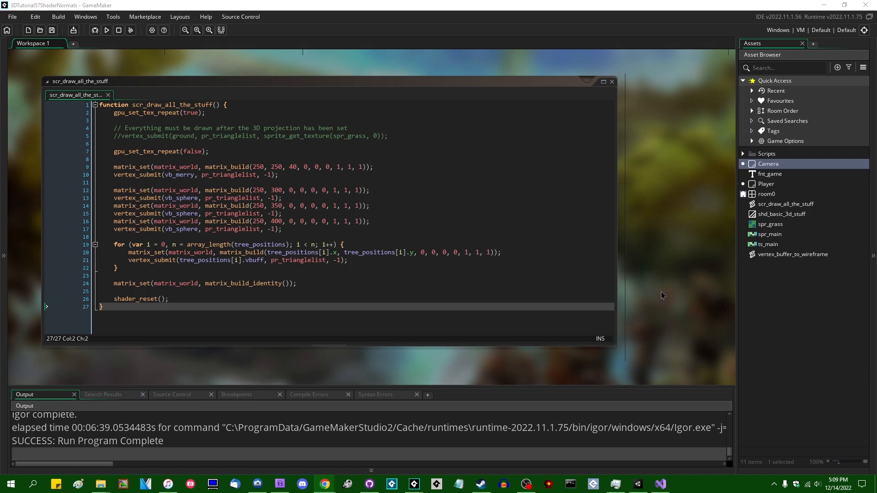
{"action": "mouse_move", "coordinate": [660, 294]}
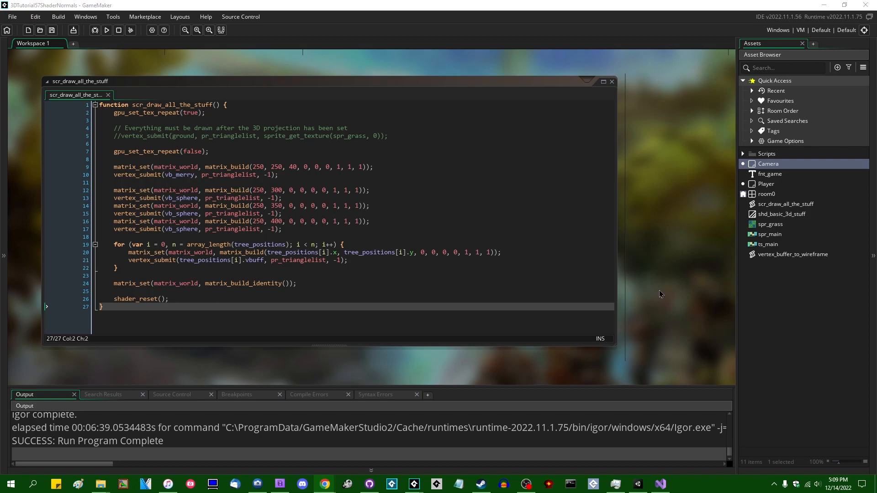
{"action": "mouse_move", "coordinate": [674, 299]}
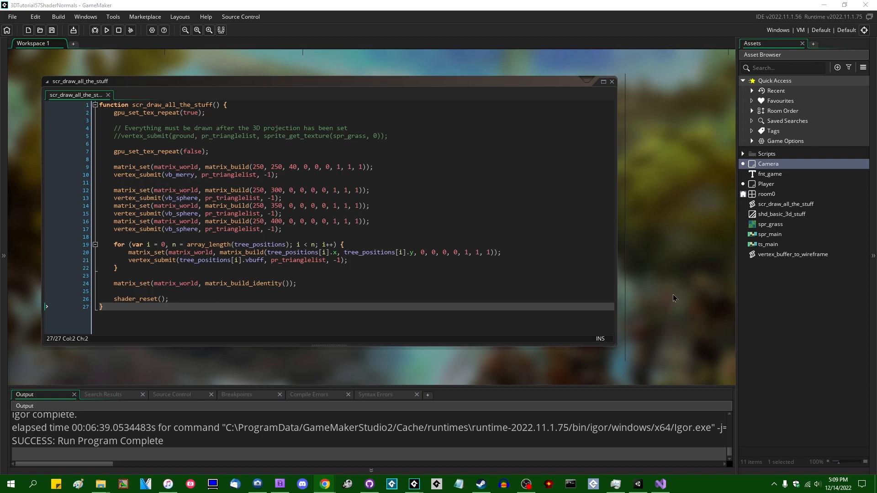
{"action": "mouse_move", "coordinate": [677, 296]}
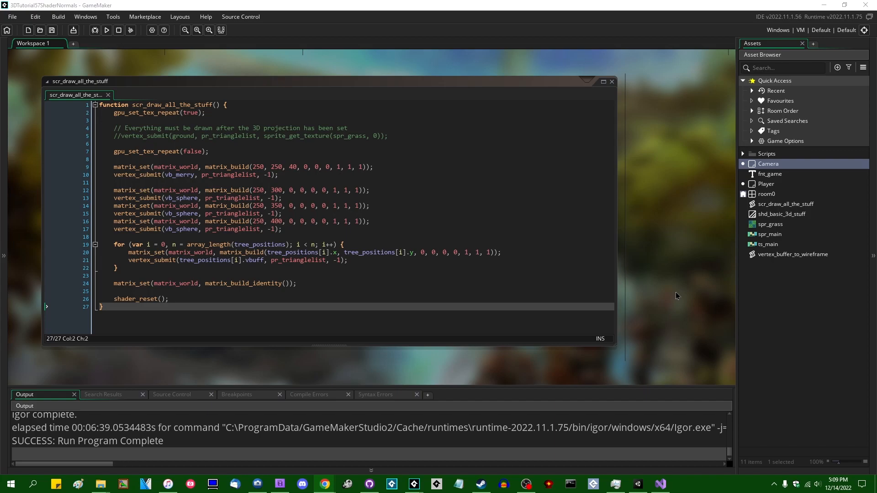
{"action": "mouse_move", "coordinate": [682, 303]}
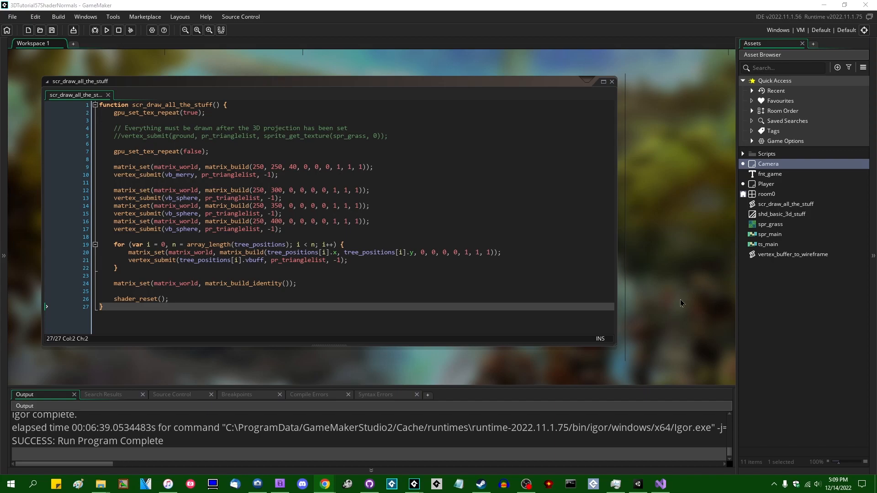
{"action": "mouse_move", "coordinate": [653, 293]}
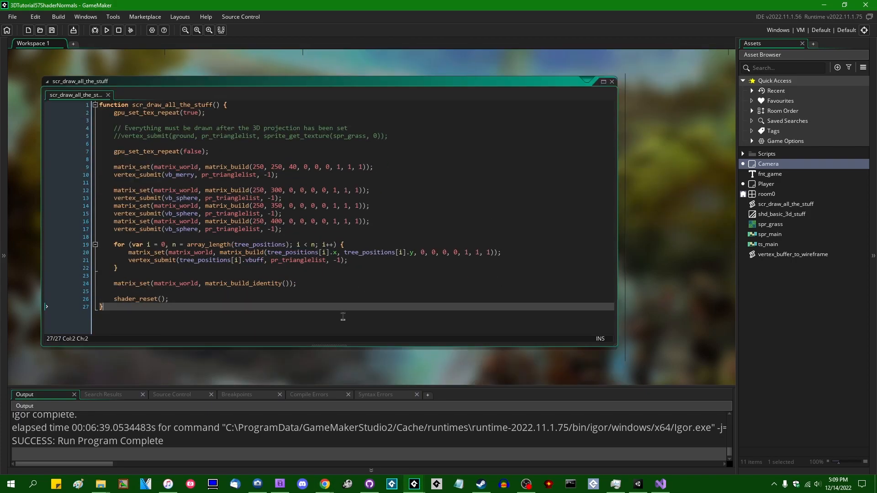
{"action": "mouse_move", "coordinate": [543, 227]}
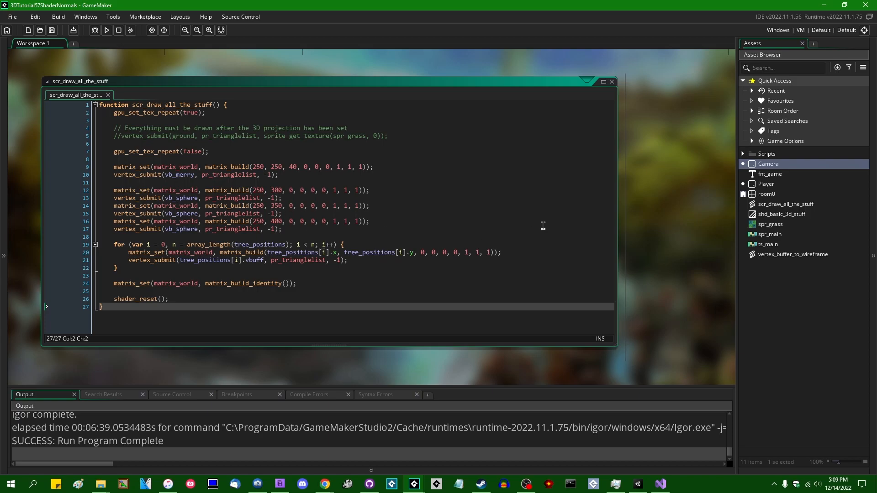
{"action": "mouse_move", "coordinate": [813, 221]}
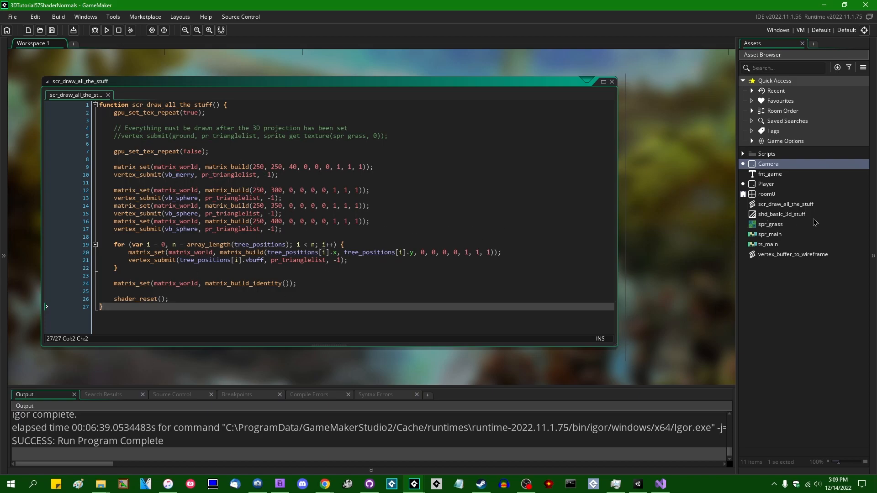
Open shd_basic_3d_stuff maximized and remove the in_Normal and v_worldNormal vertex shader lines.
{"action": "double_click", "coordinate": [781, 213]}
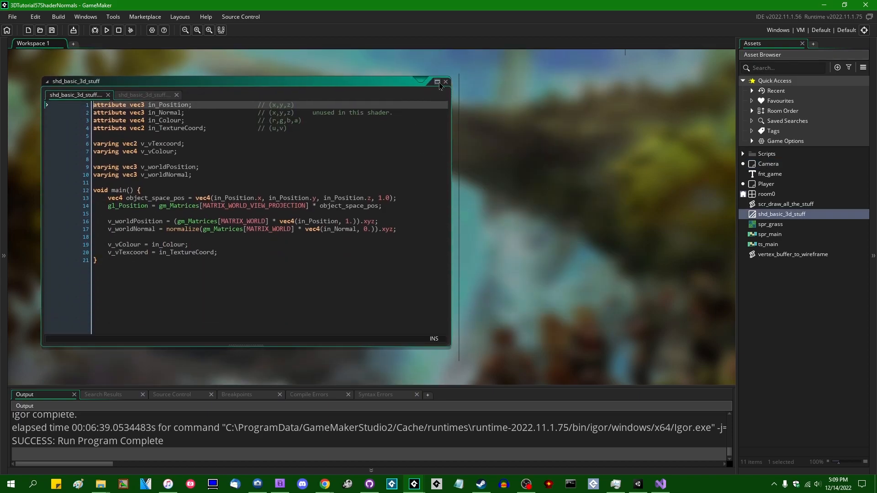
{"action": "left_click", "coordinate": [437, 81]}
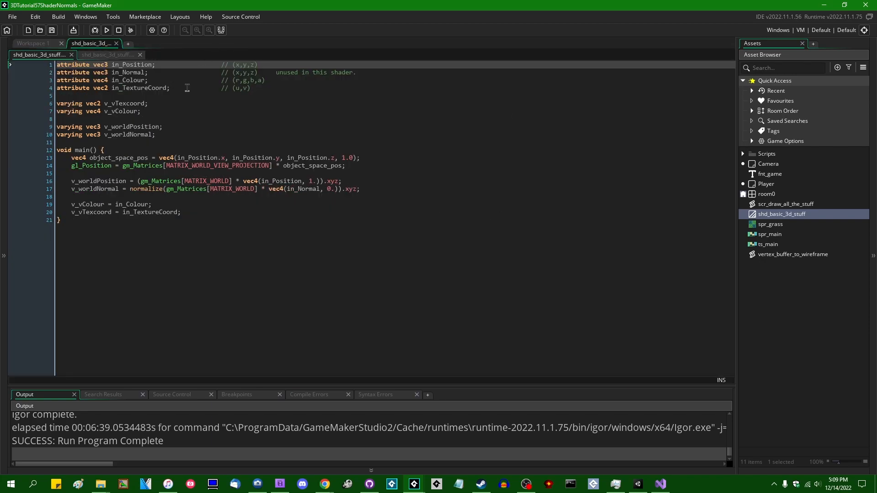
{"action": "double_click", "coordinate": [129, 72]}
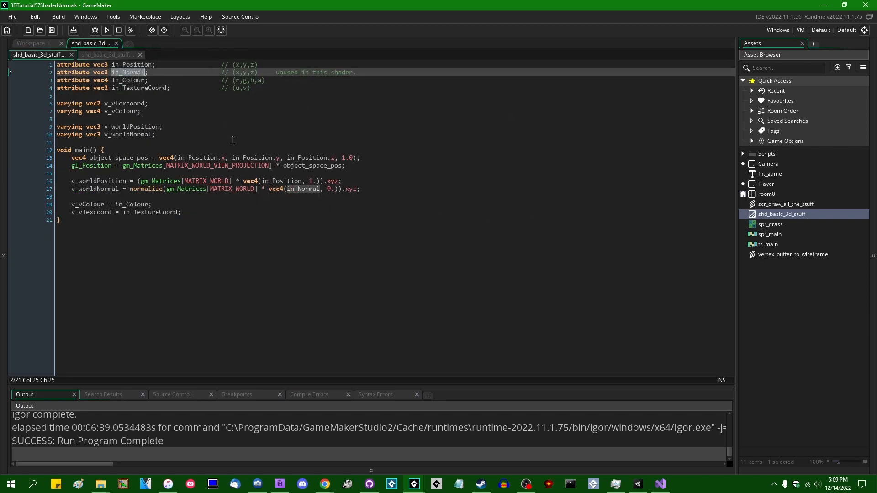
{"action": "mouse_move", "coordinate": [296, 124]}
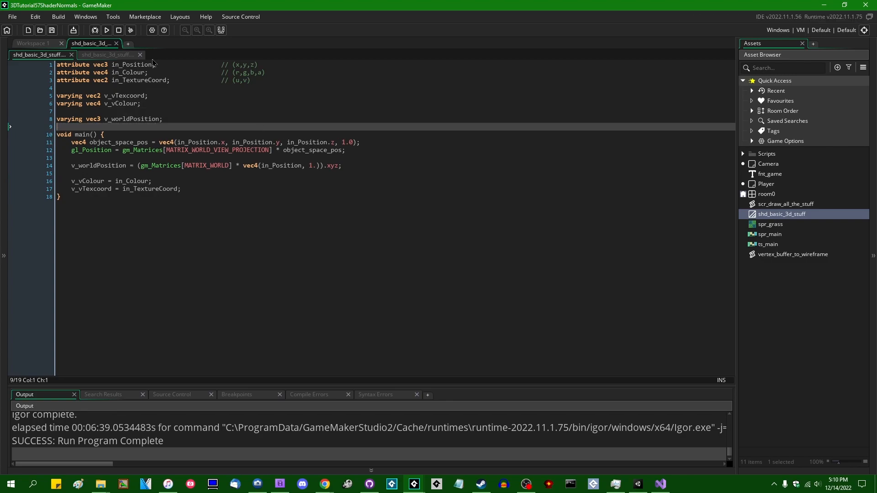
Insert a blank line above the NdotL line in the fragment shader.
{"action": "left_click", "coordinate": [111, 54]}
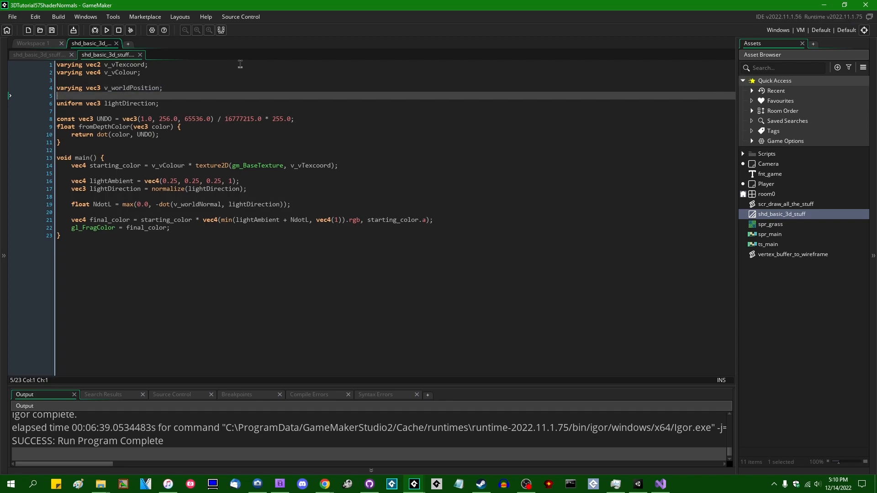
{"action": "left_click", "coordinate": [161, 204]}
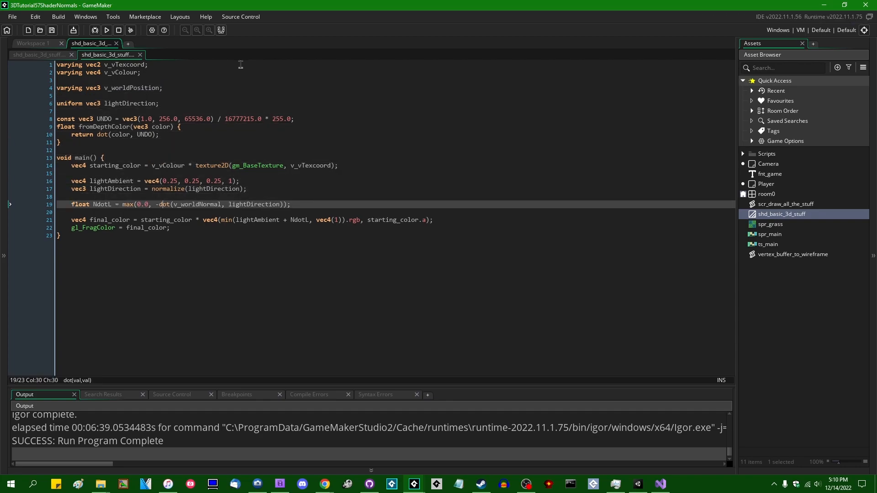
{"action": "double_click", "coordinate": [196, 205]}
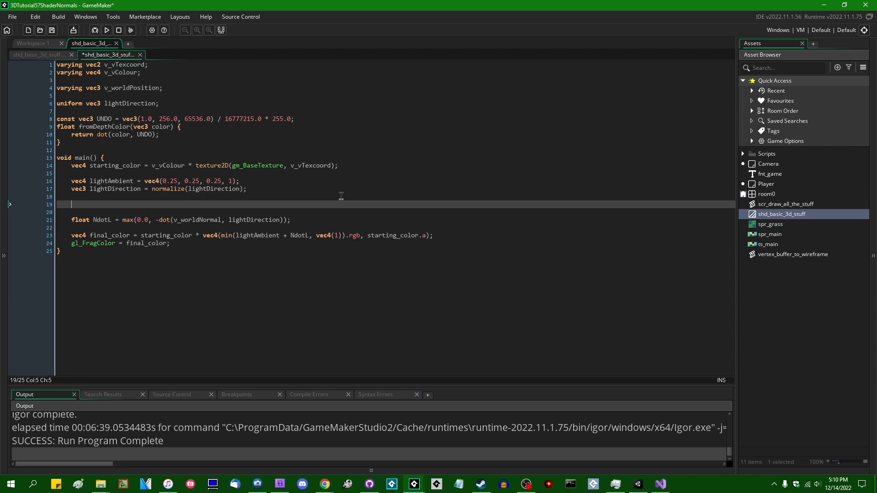
Declare vec3 world_normal = vec3(0, 0, 1), use it in NdotL's dot(), and save.
{"action": "type", "text": "vec3"}
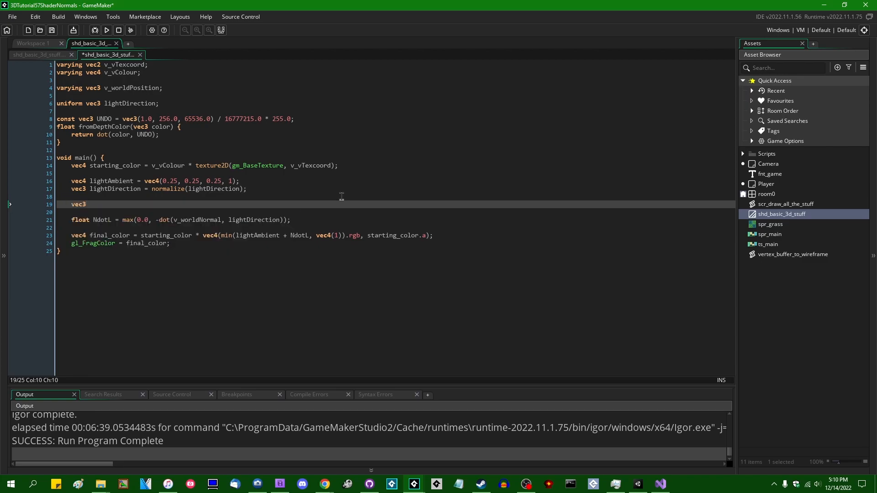
{"action": "type", "text": "world_no"}
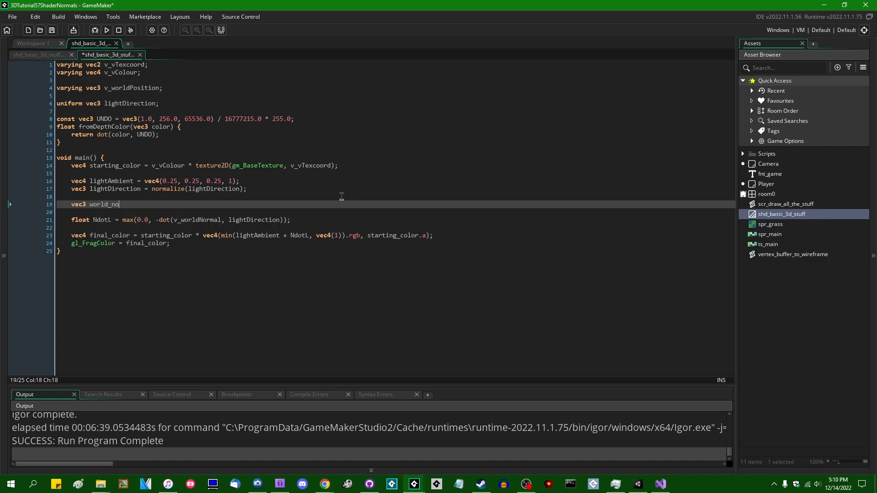
{"action": "type", "text": "rmal = vec3("}
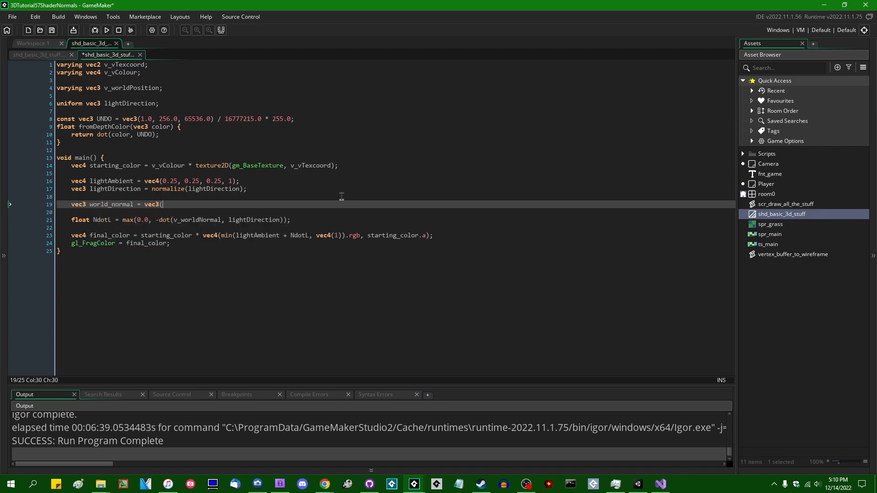
{"action": "type", "text": "0, 0,"}
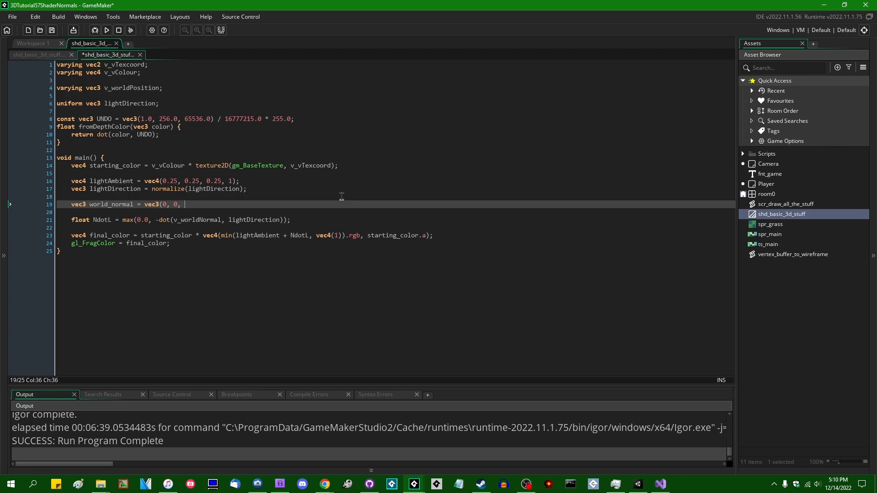
{"action": "type", "text": "1);"}
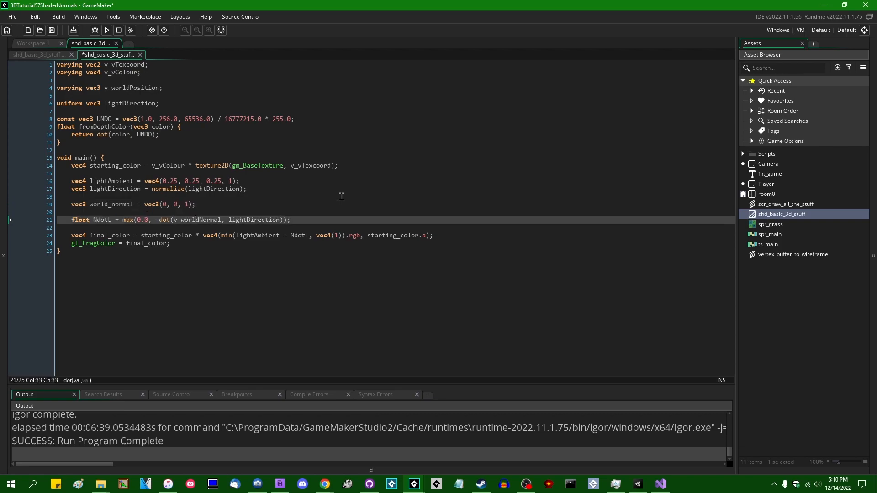
{"action": "type", "text": "world_normal"}
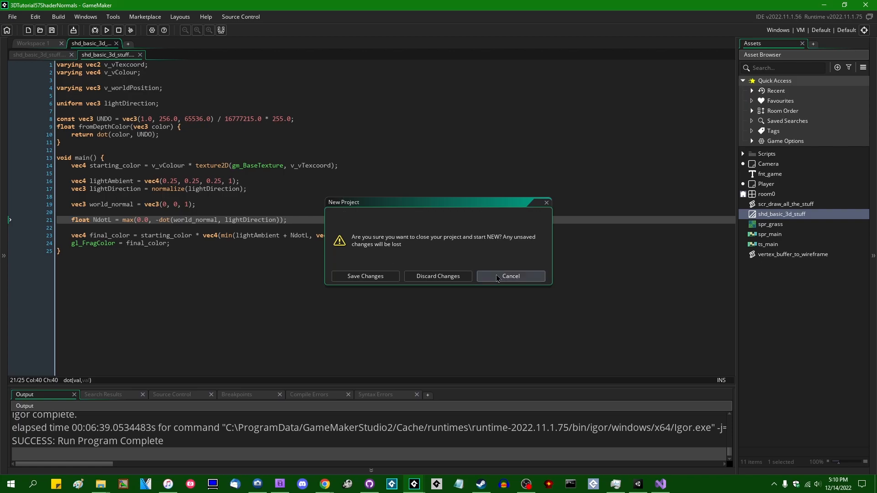
Cancel the New Project prompt, run the game to view the flat-lit scene, then close it.
{"action": "left_click", "coordinate": [511, 276]}
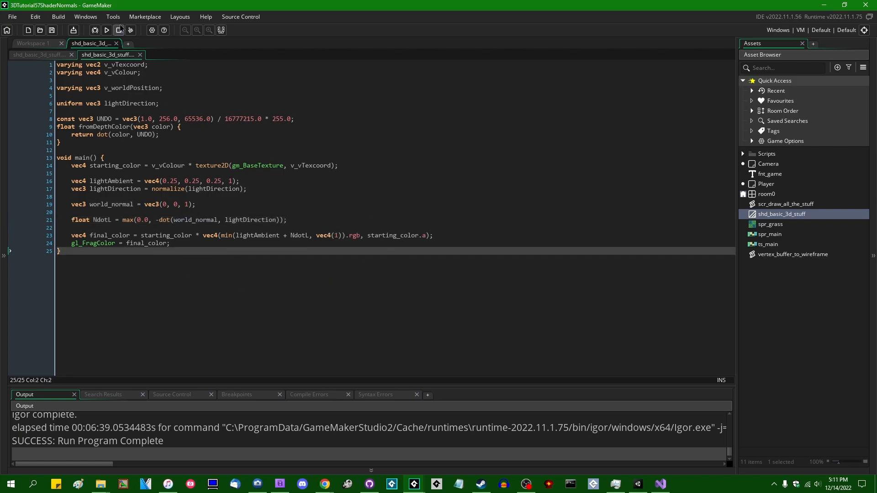
{"action": "left_click", "coordinate": [119, 30]}
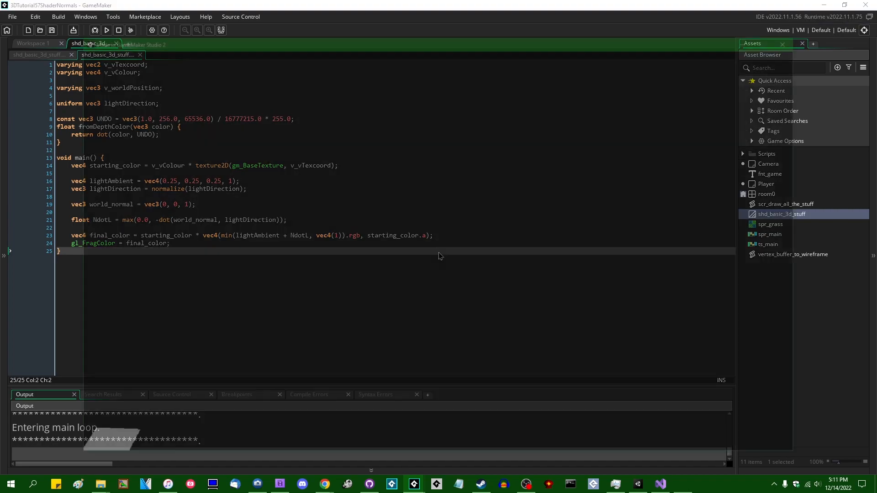
{"action": "left_click", "coordinate": [106, 30]}
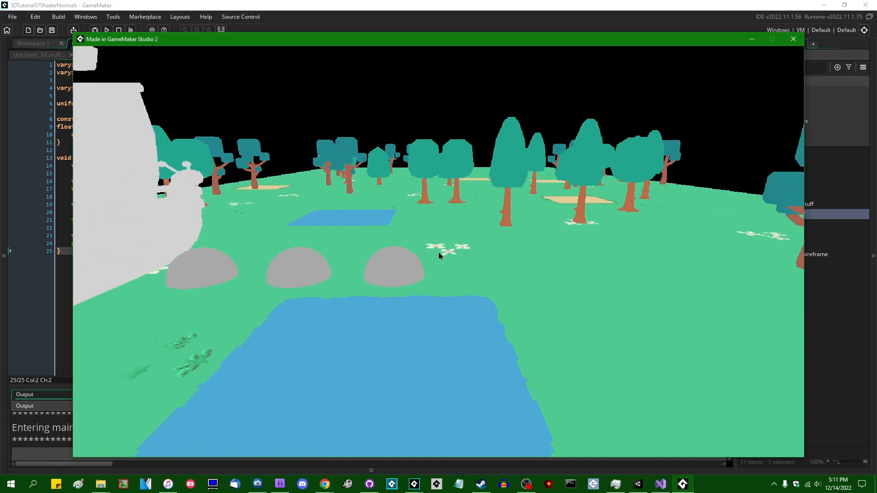
{"action": "left_click", "coordinate": [793, 39]}
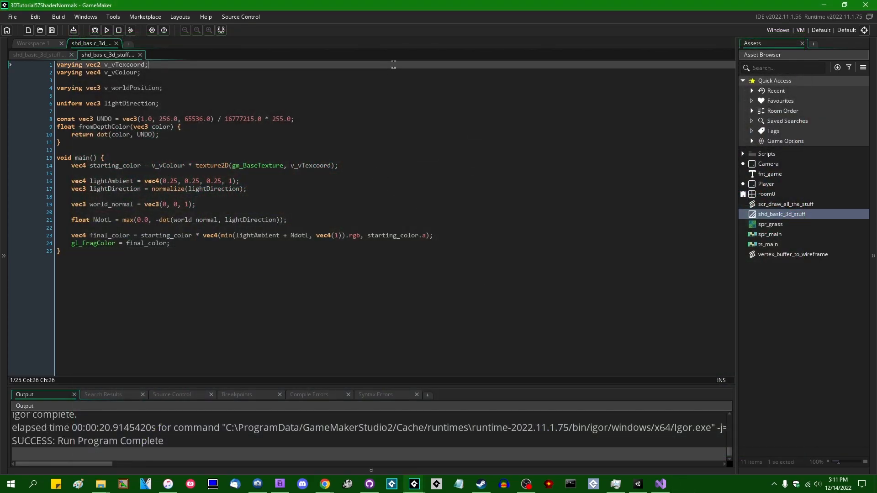
Add '#extension GL_OES_standard_derivatives : enable' as the fragment shader's first line.
{"action": "key", "text": "Enter"}
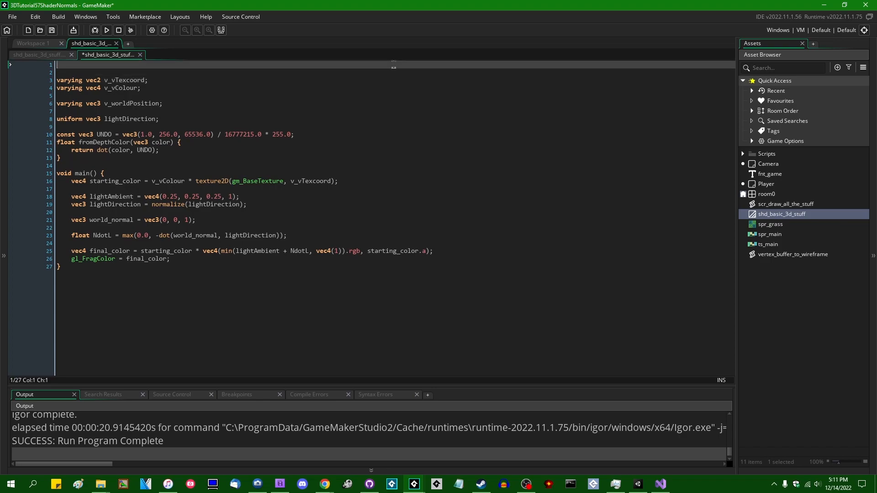
{"action": "type", "text": "#extension"}
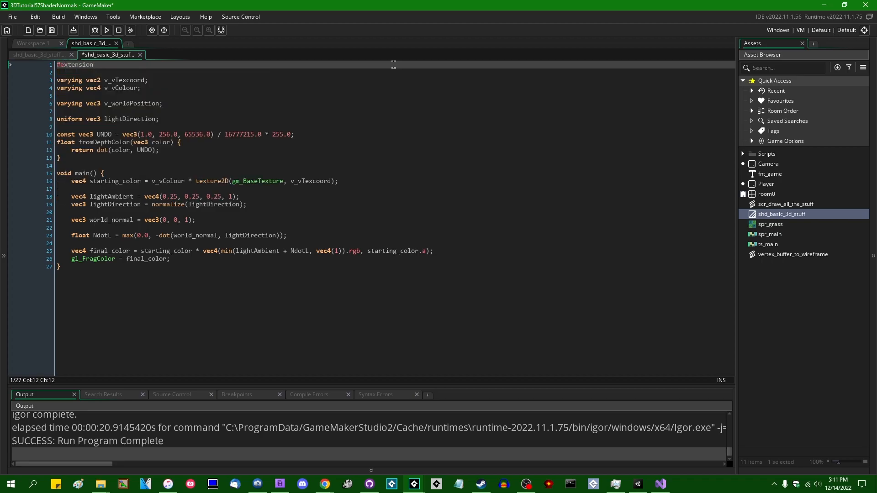
{"action": "type", "text": "GL_OES"}
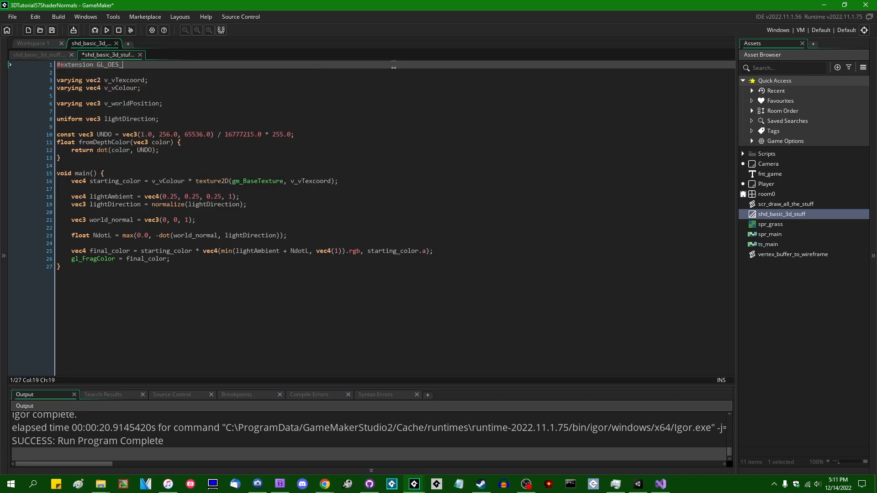
{"action": "type", "text": "_standard_deriva"}
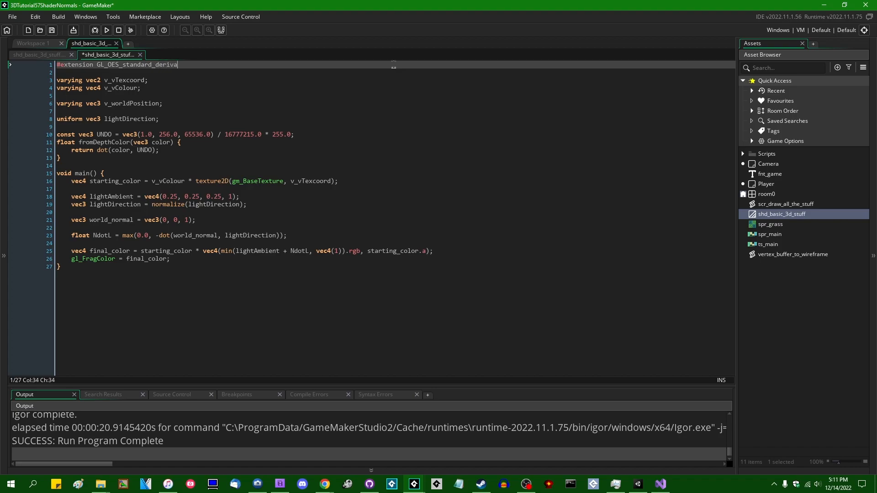
{"action": "key", "text": "BackSpace"}
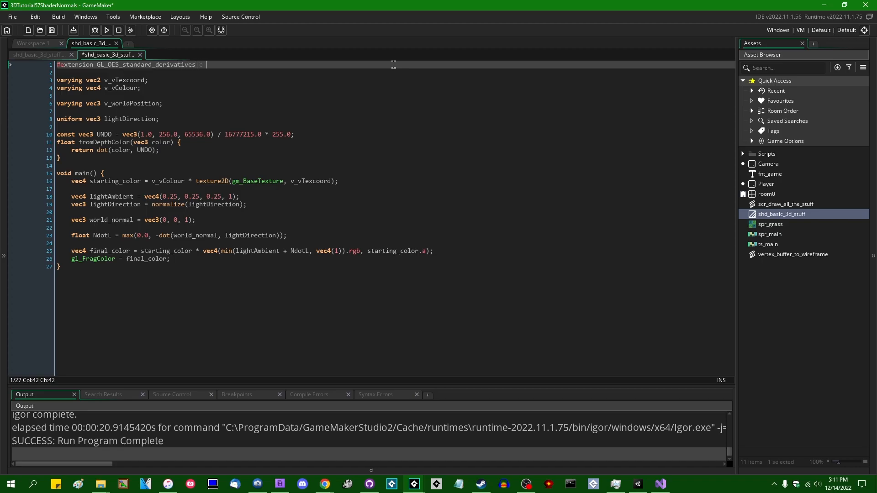
{"action": "type", "text": "enable"}
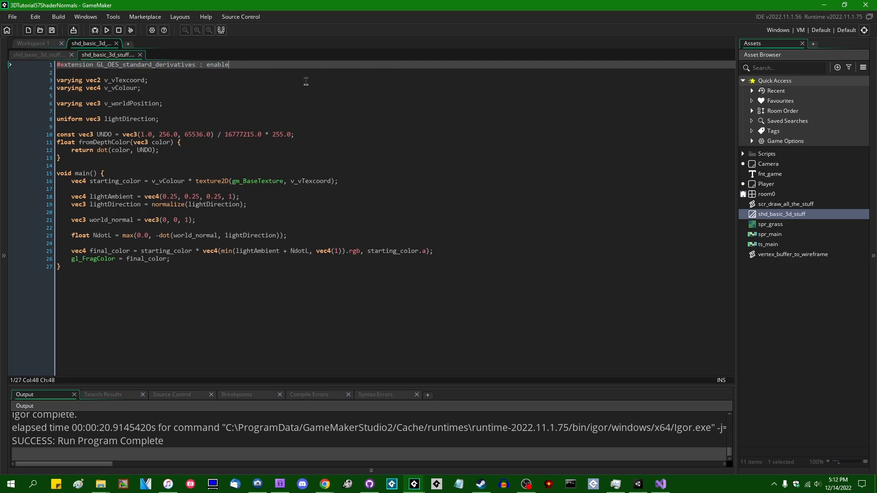
{"action": "mouse_move", "coordinate": [215, 85]}
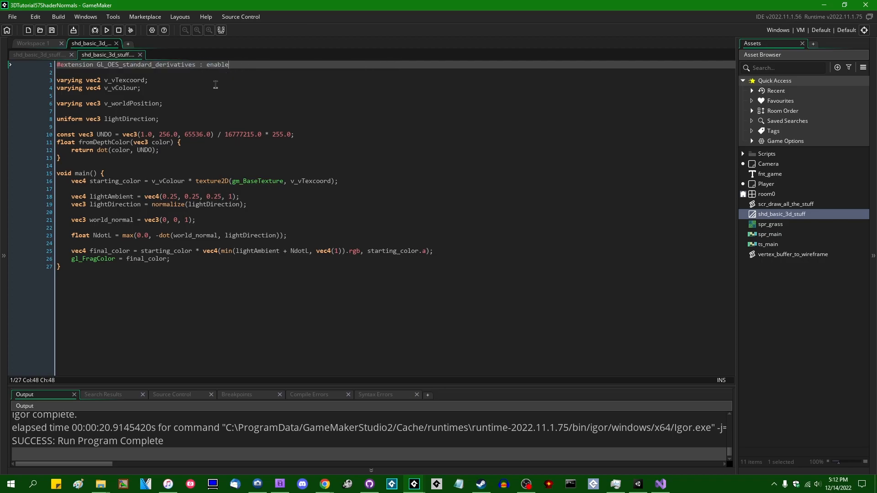
{"action": "mouse_move", "coordinate": [243, 170]}
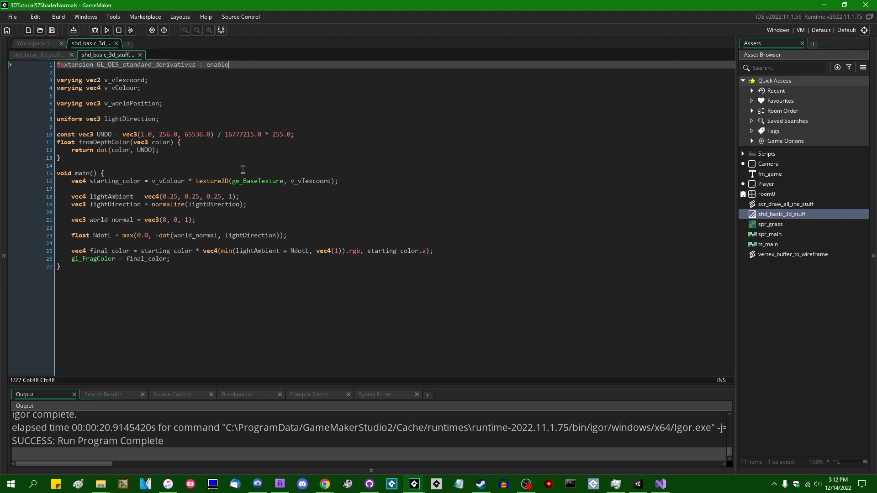
{"action": "mouse_move", "coordinate": [352, 292]}
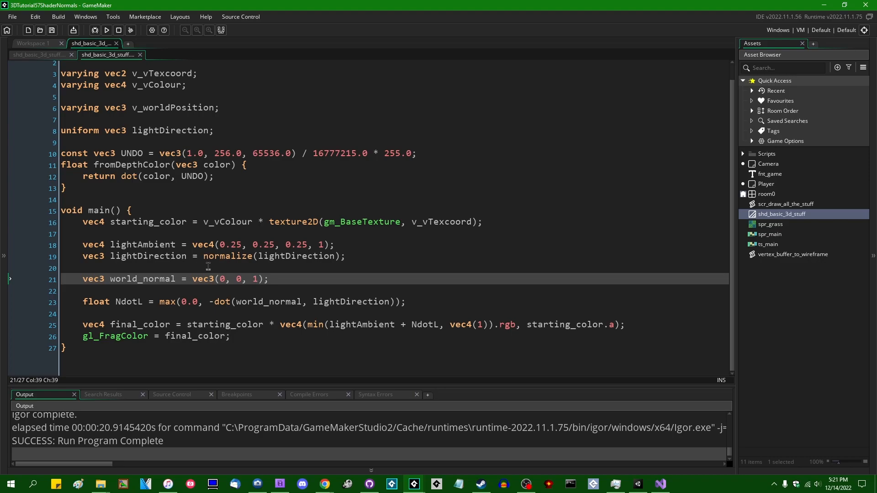
{"action": "mouse_move", "coordinate": [280, 265]}
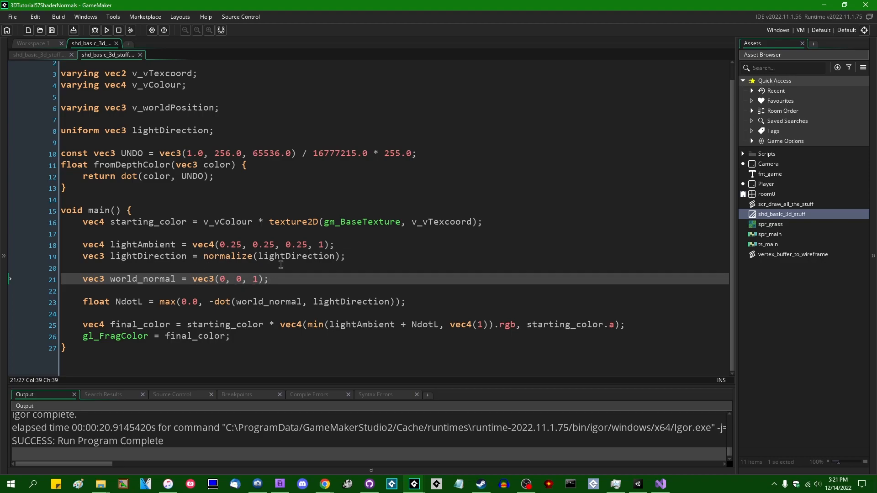
{"action": "mouse_move", "coordinate": [195, 285]}
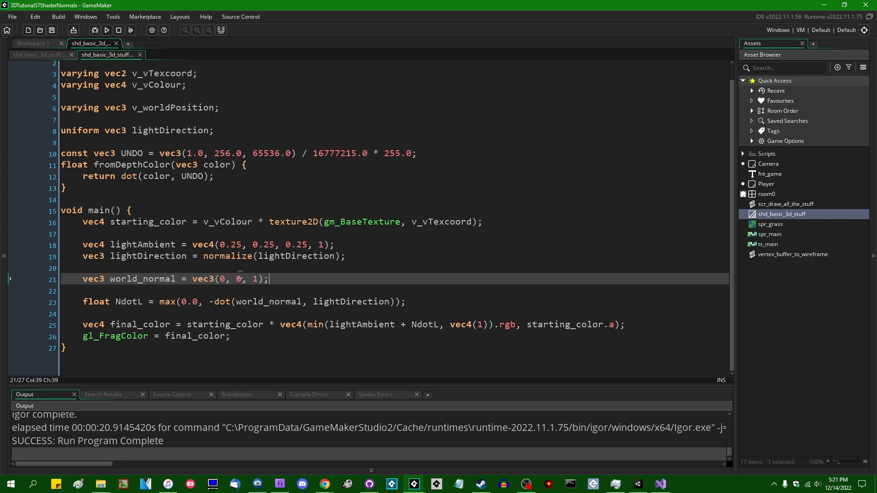
{"action": "type", "text": "0"}
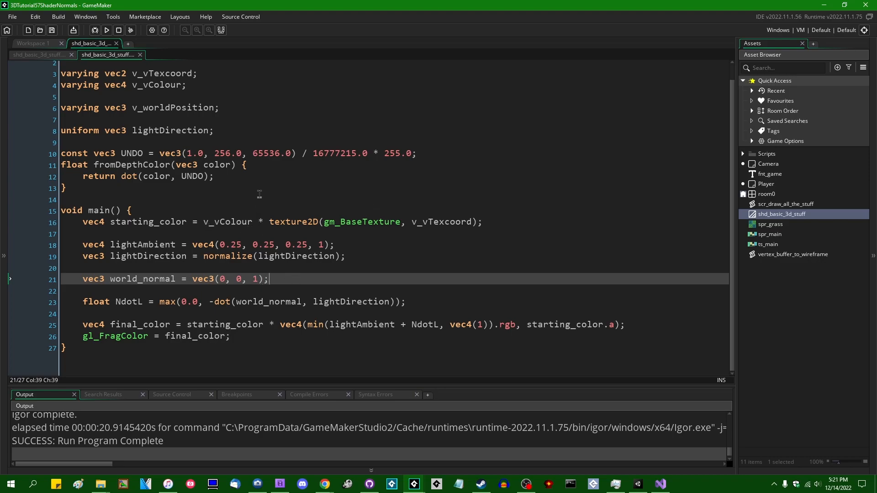
{"action": "mouse_move", "coordinate": [225, 222]}
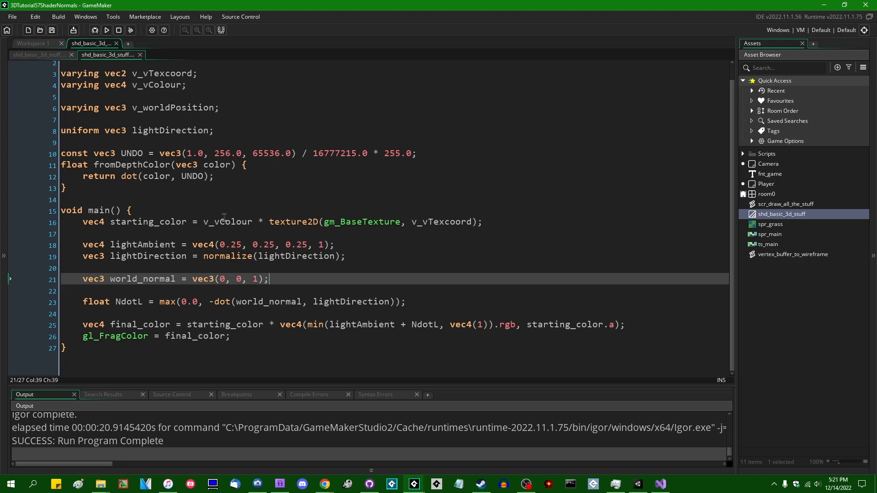
{"action": "mouse_move", "coordinate": [192, 203]}
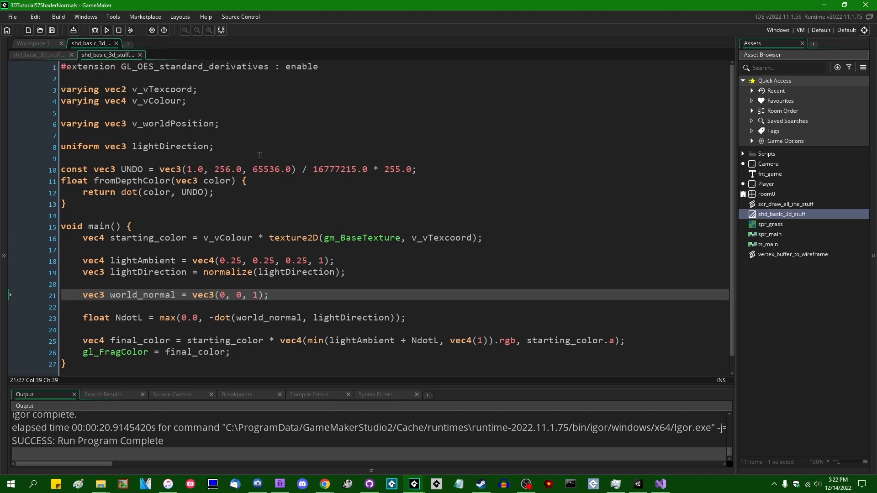
{"action": "left_click", "coordinate": [186, 123]}
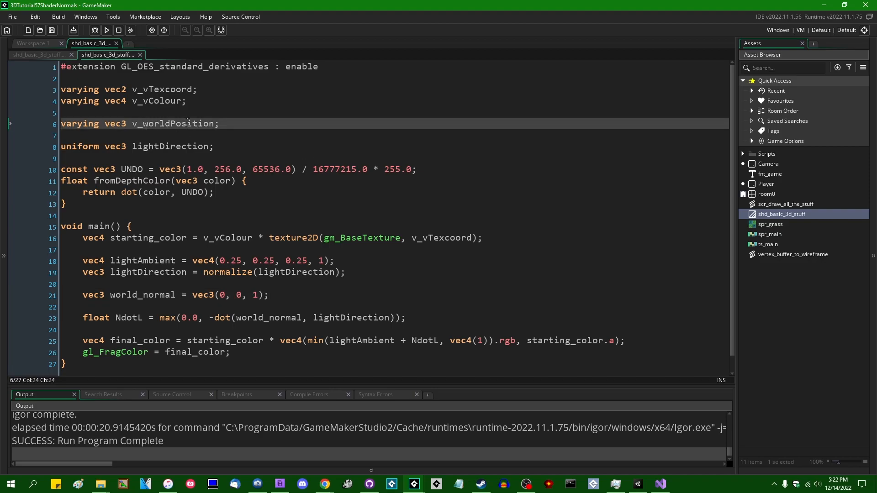
{"action": "double_click", "coordinate": [173, 123]}
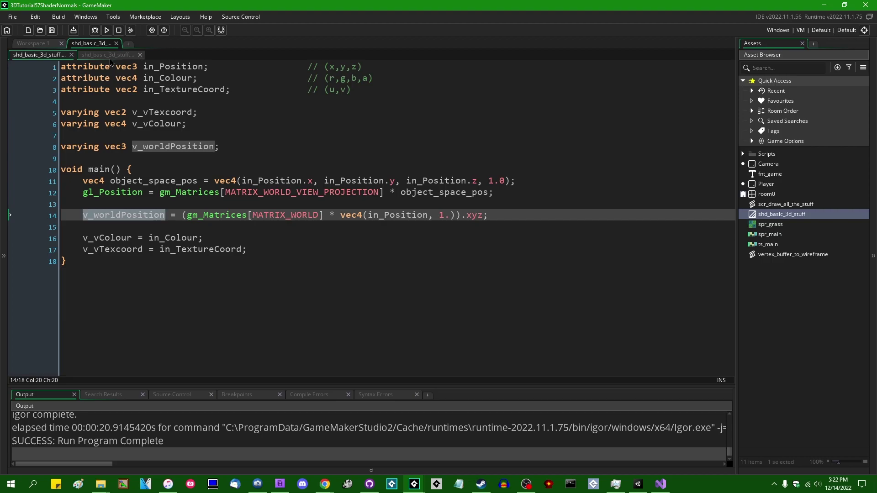
{"action": "left_click", "coordinate": [107, 54]}
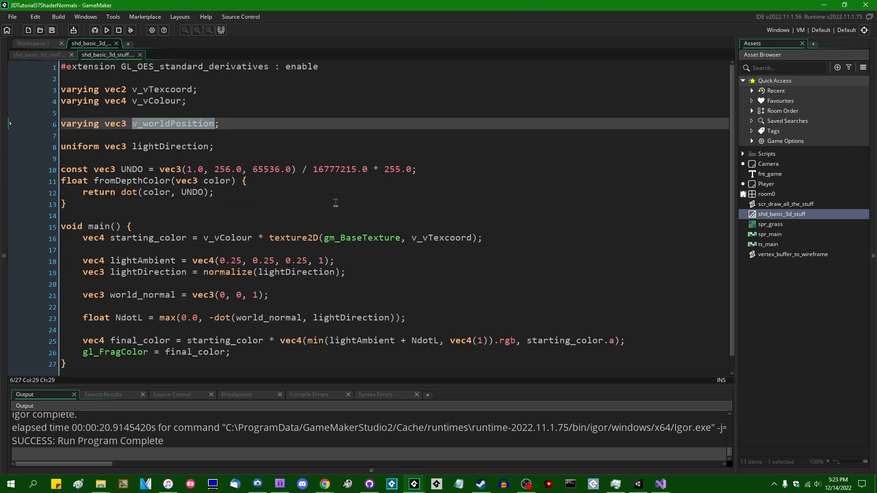
{"action": "mouse_move", "coordinate": [352, 261]}
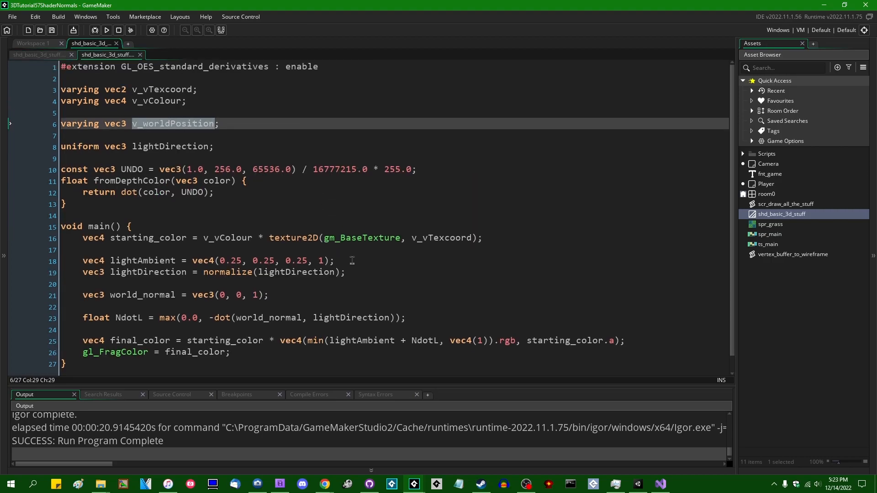
{"action": "left_click", "coordinate": [39, 54]}
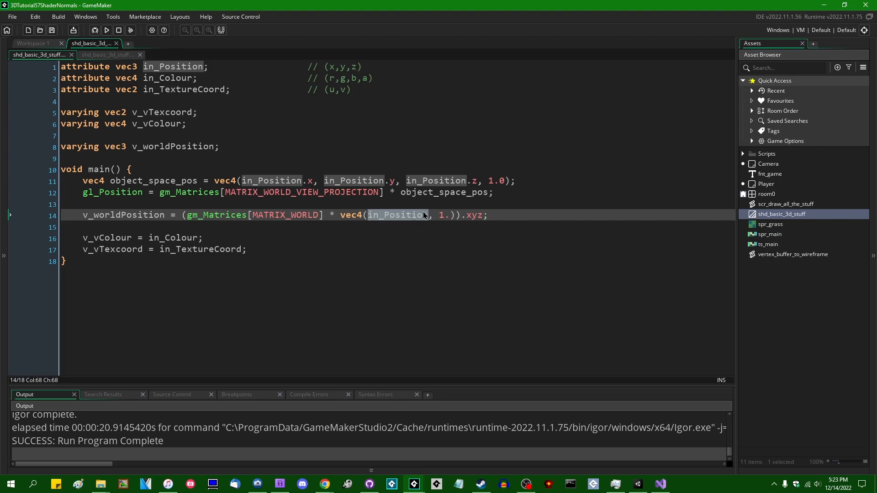
{"action": "mouse_move", "coordinate": [498, 234]}
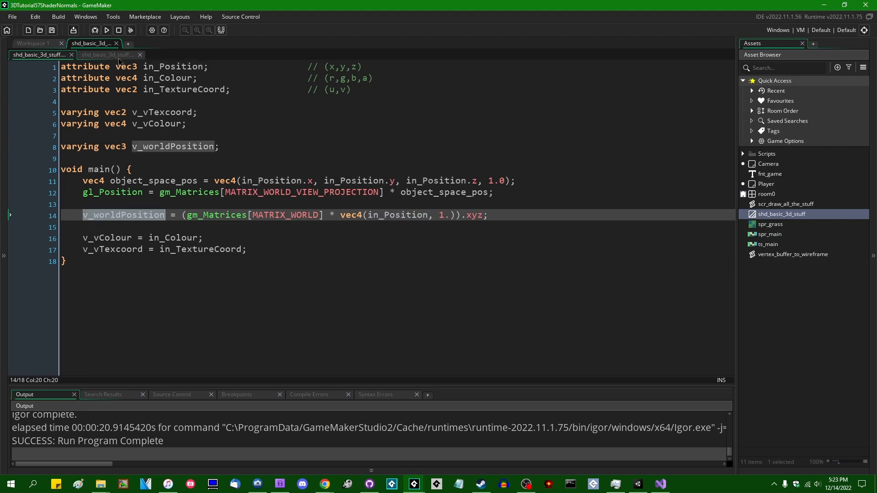
{"action": "left_click", "coordinate": [107, 55]}
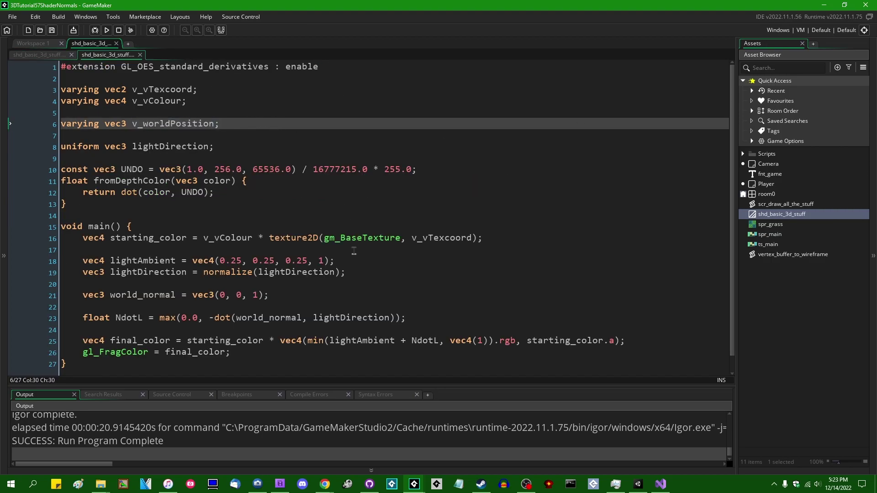
{"action": "scroll", "scroll_direction": "down", "scroll_amount": 3}
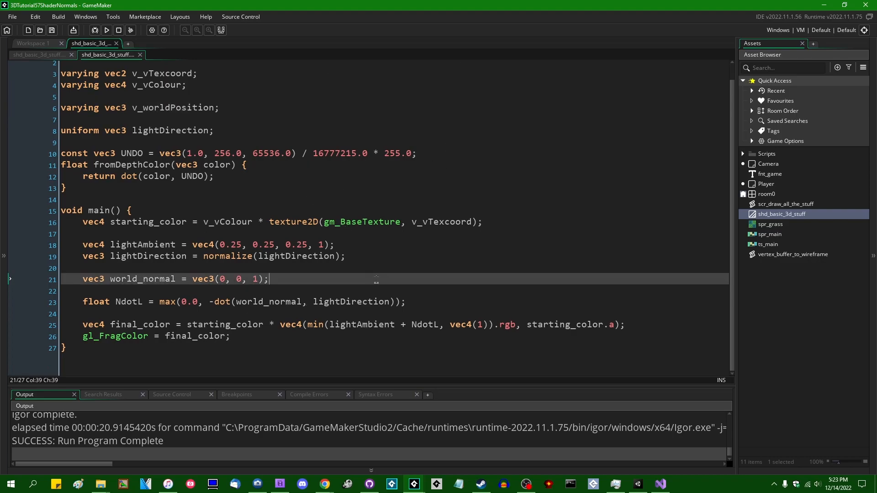
{"action": "left_click", "coordinate": [192, 278]}
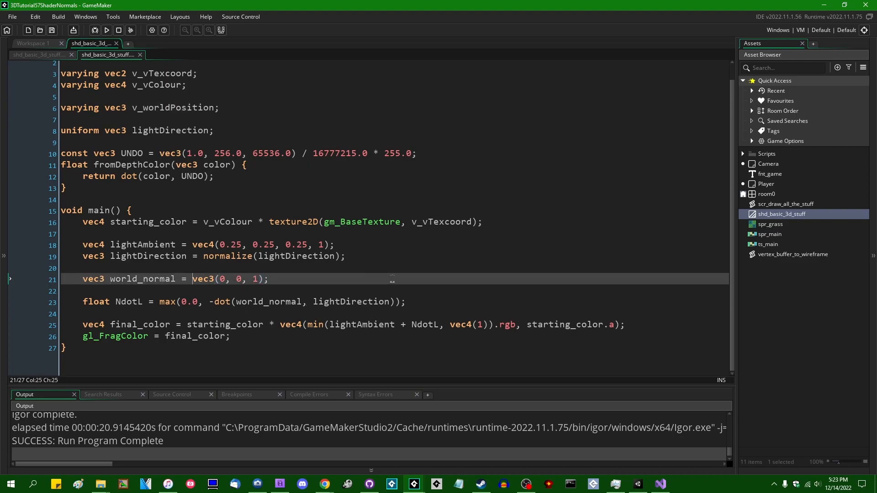
Clear world_normal's vec3(0, 0, 1) value and add vec3 dx = dFdx(v_worldPosition).
{"action": "key", "text": "Delete"}
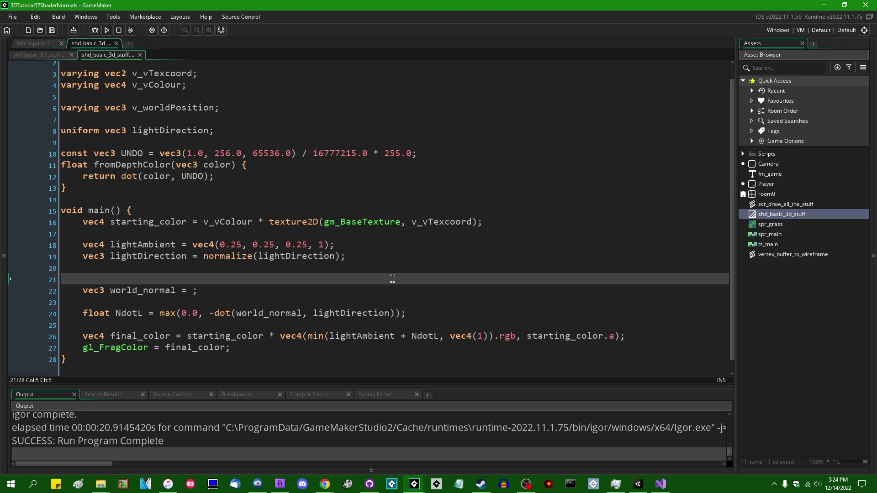
{"action": "type", "text": "vec3"}
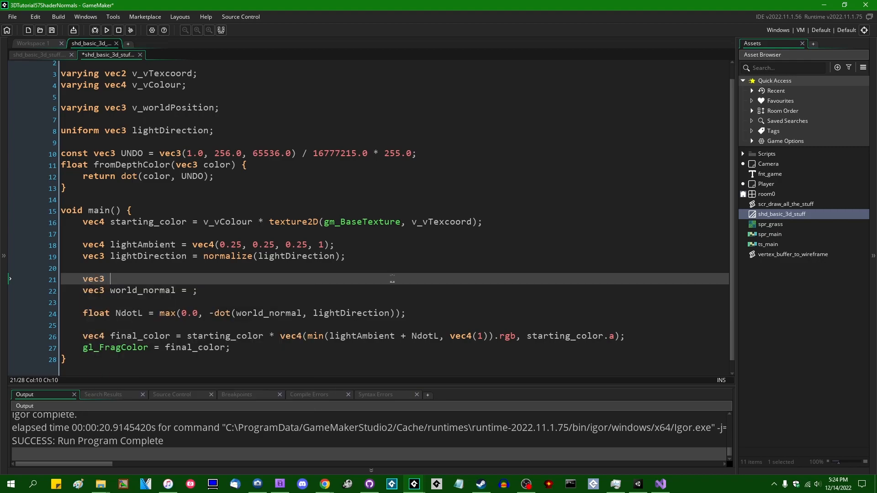
{"action": "type", "text": "dx ="}
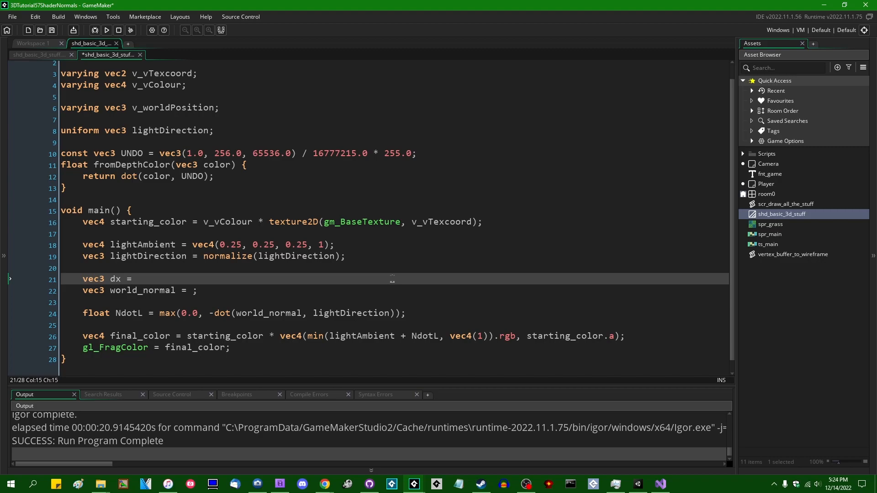
{"action": "type", "text": "d"}
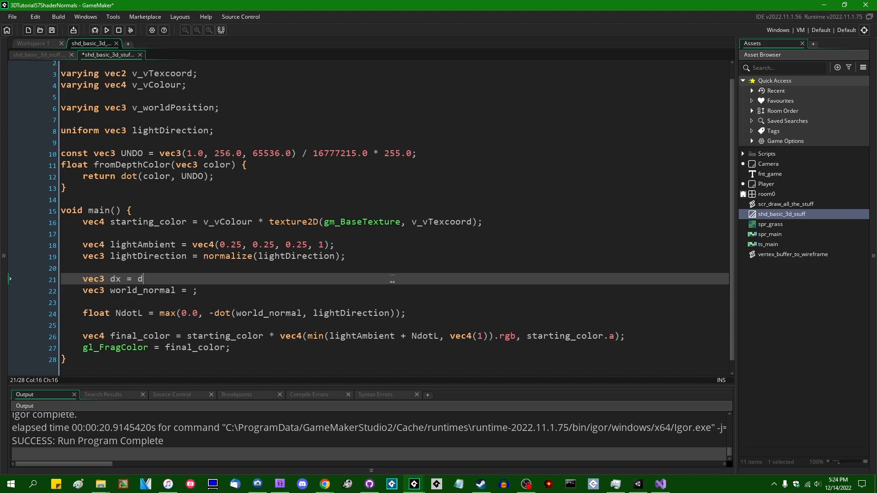
{"action": "type", "text": "Fdx("}
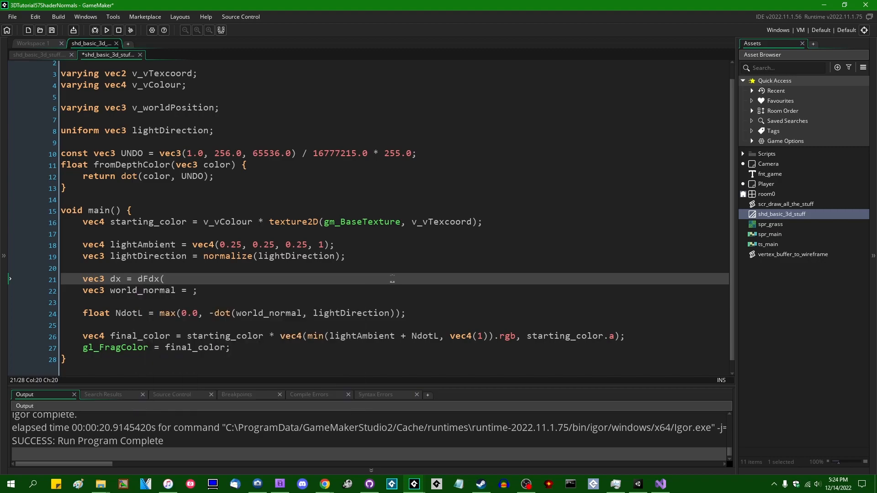
{"action": "type", "text": "v_worldPosition)1;"}
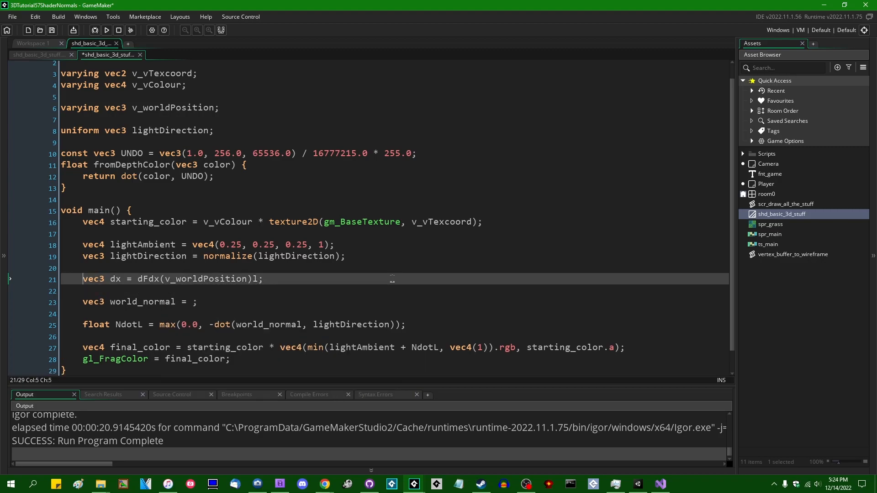
Add vec3 dy = dFdx(v_worldPosition) on the following line.
{"action": "key", "text": "Enter"}
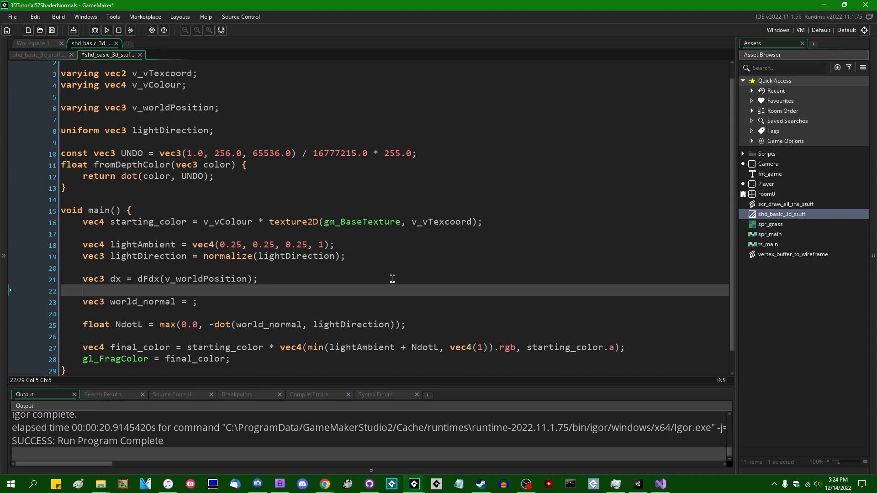
{"action": "type", "text": "vec3"}
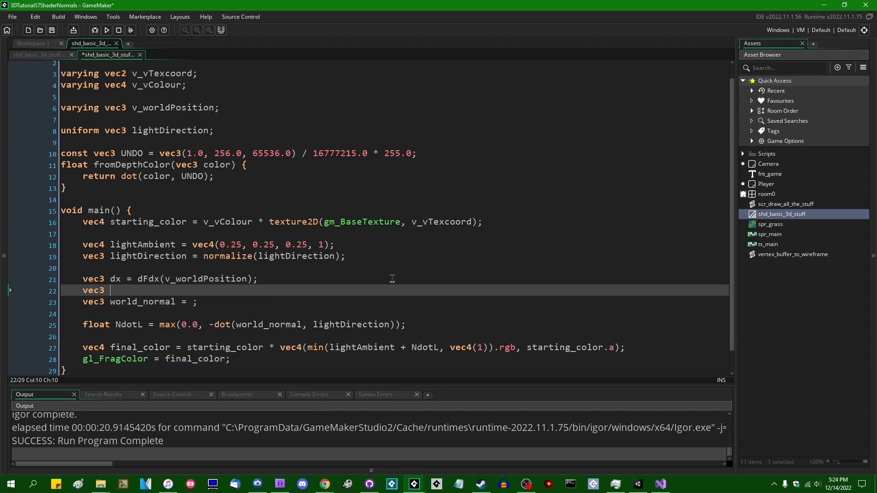
{"action": "type", "text": "dy ="}
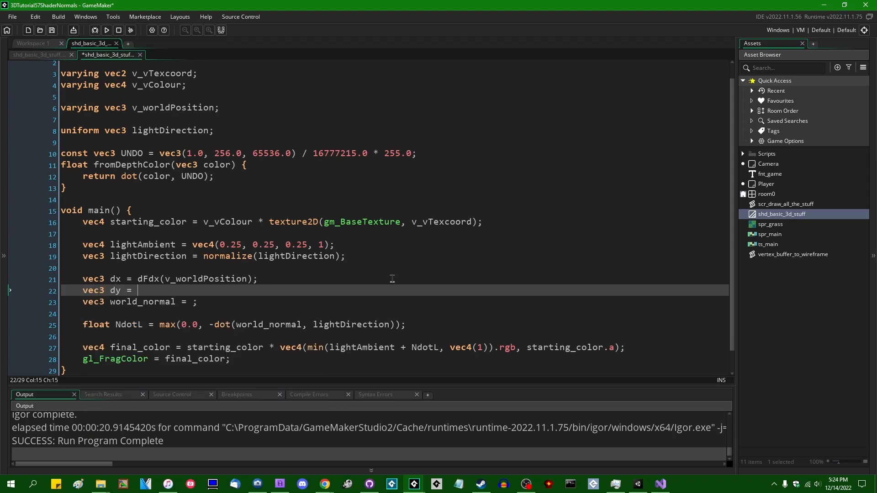
{"action": "type", "text": "dFdx"}
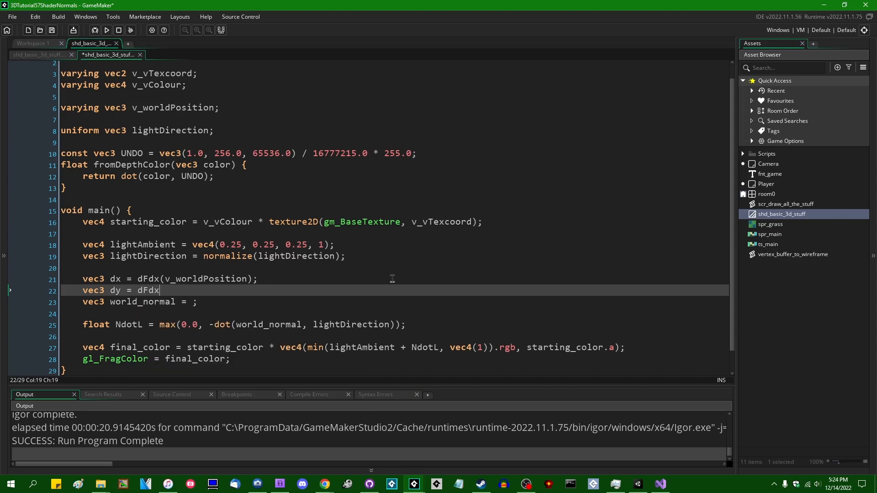
{"action": "type", "text": "(v_worldP"}
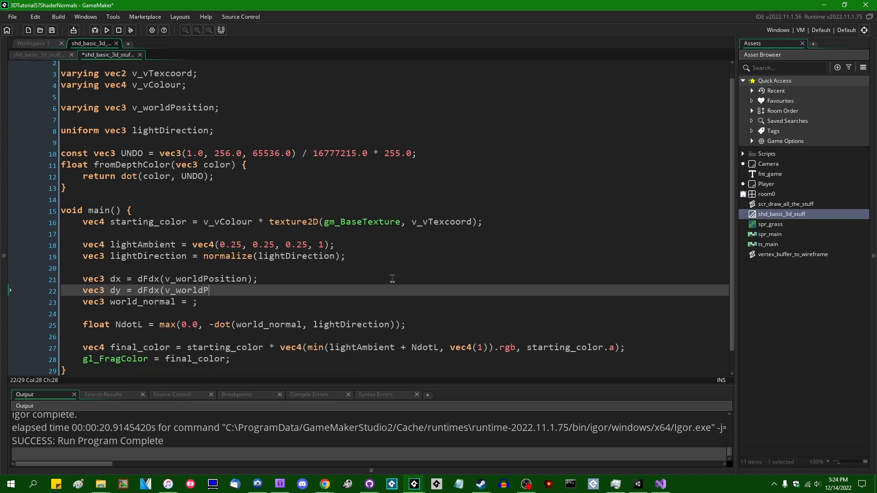
{"action": "type", "text": "osition);"}
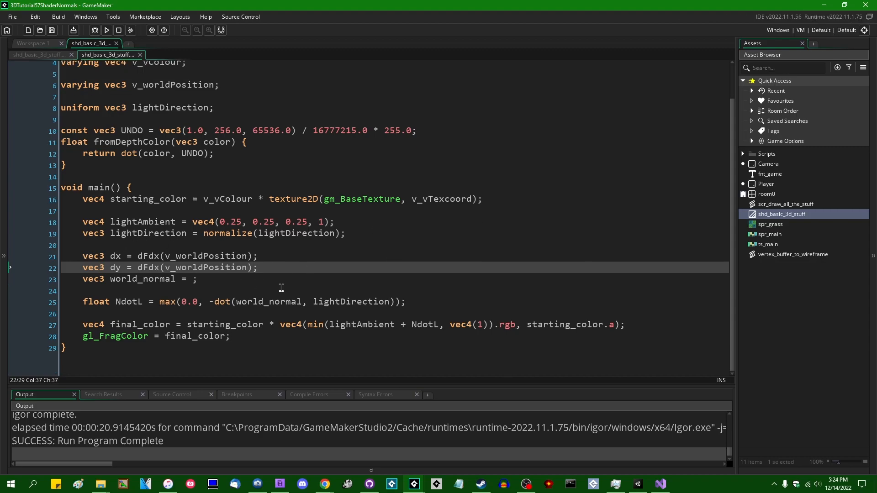
{"action": "mouse_move", "coordinate": [216, 256]}
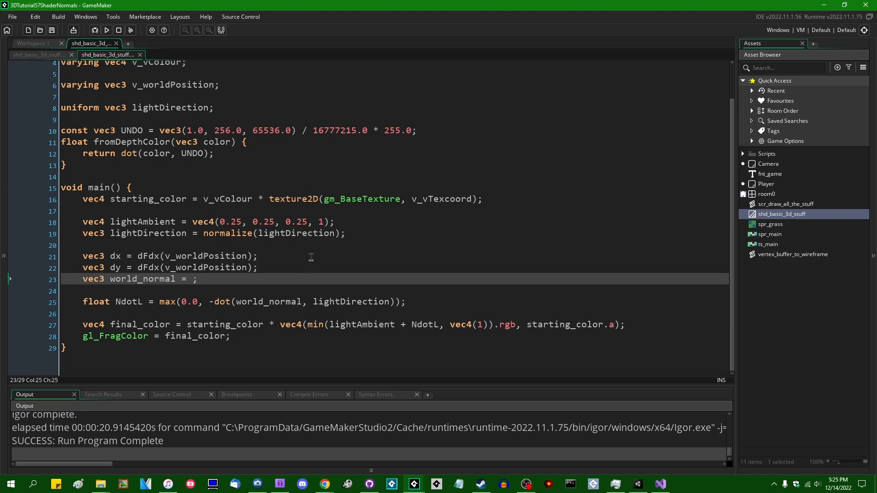
Set world_normal to normalize(cross(dx, dy)) and start a test build of the game.
{"action": "type", "text": "cros"}
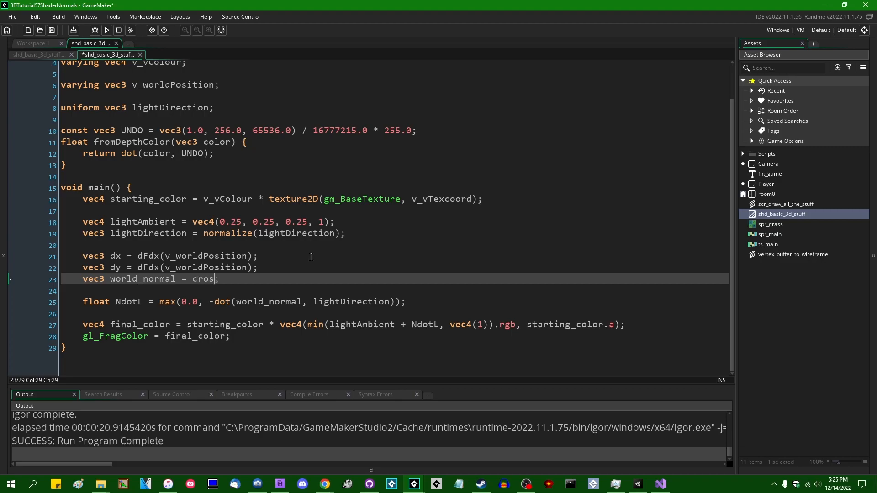
{"action": "type", "text": "s(dx,"}
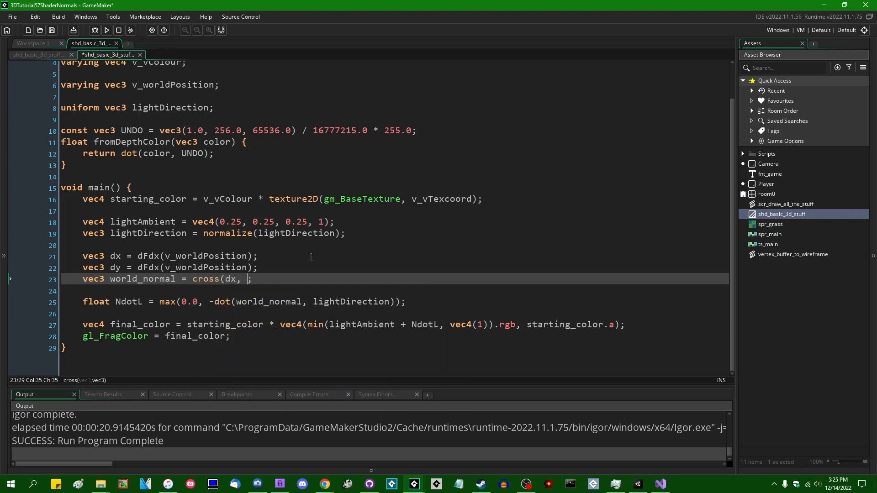
{"action": "type", "text": "dy)"}
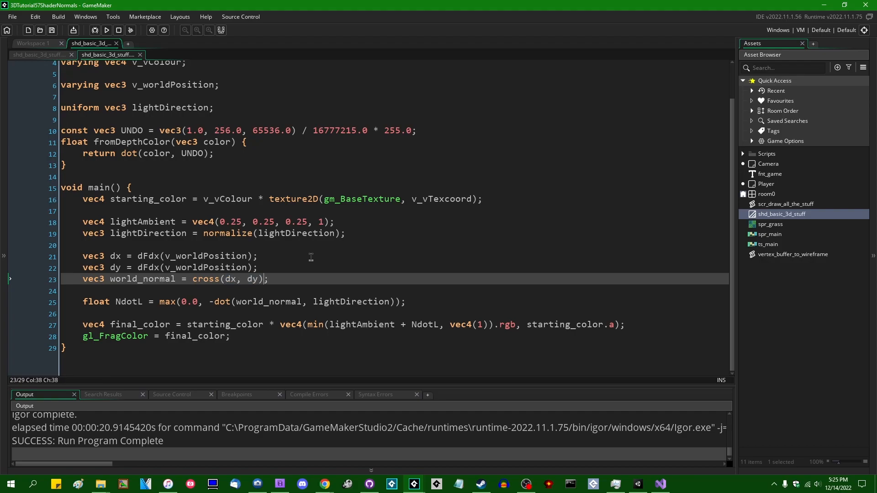
{"action": "left_click", "coordinate": [222, 279]}
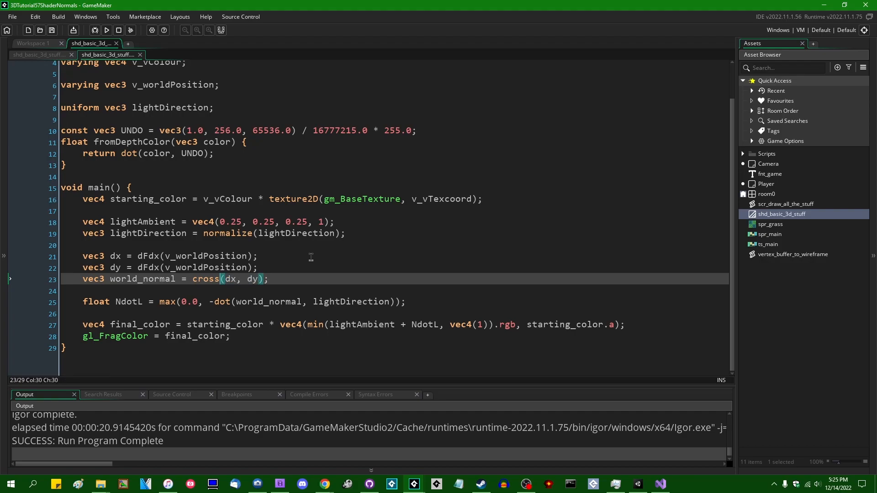
{"action": "type", "text": "normalize("}
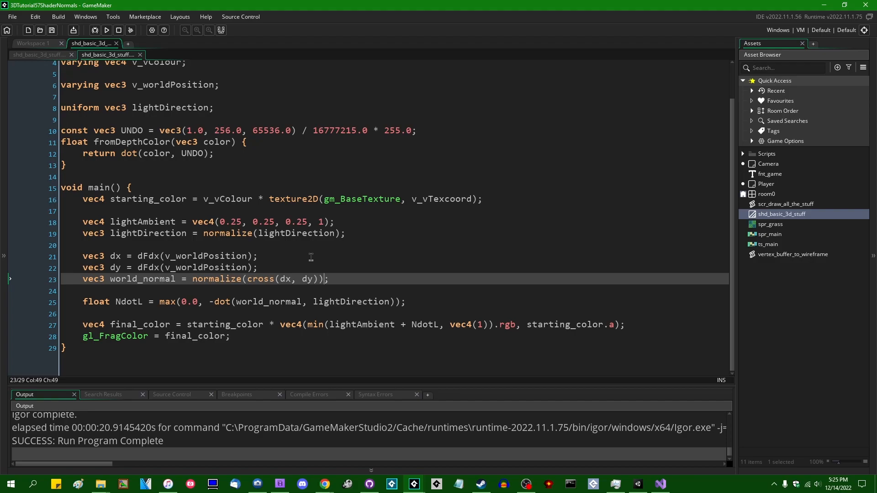
{"action": "left_click", "coordinate": [106, 30]}
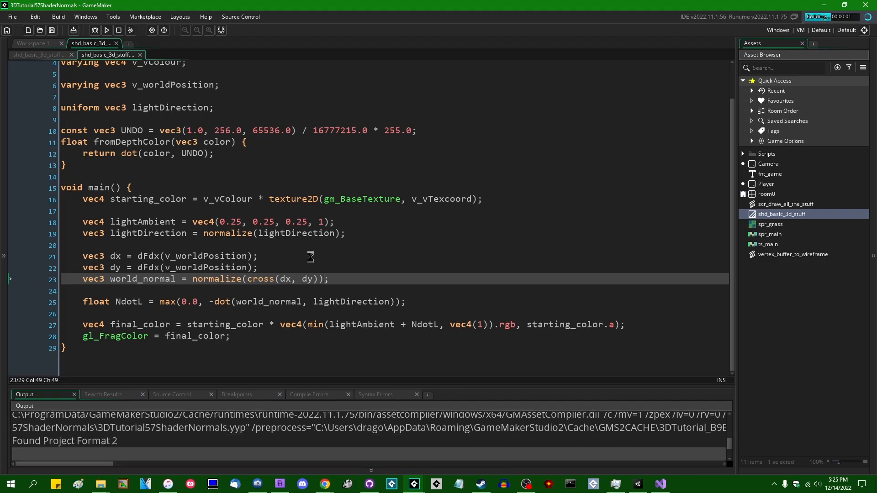
Change the dy line to dFdy(v_worldPosition) and rebuild the game.
{"action": "left_click", "coordinate": [106, 31]}
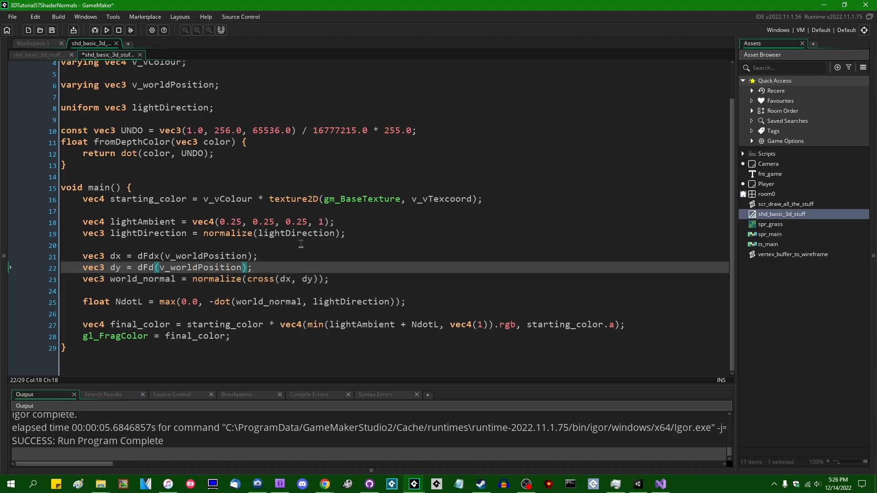
{"action": "type", "text": "y"}
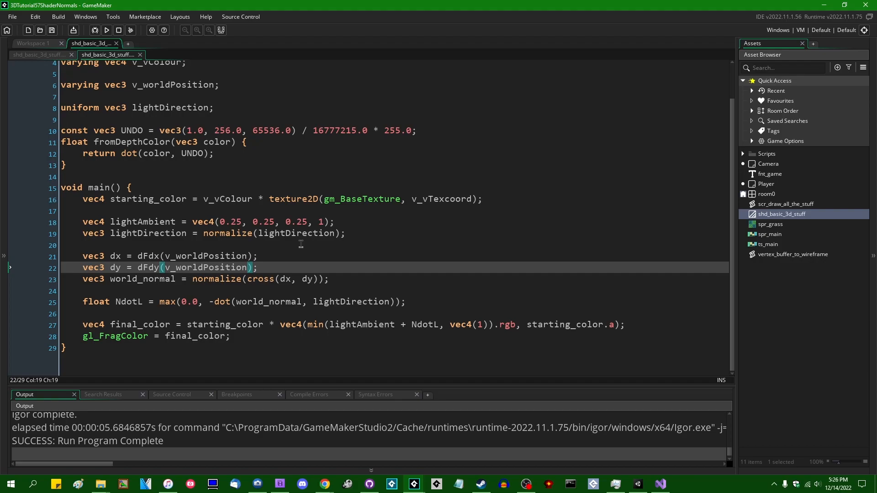
{"action": "left_click", "coordinate": [106, 30]}
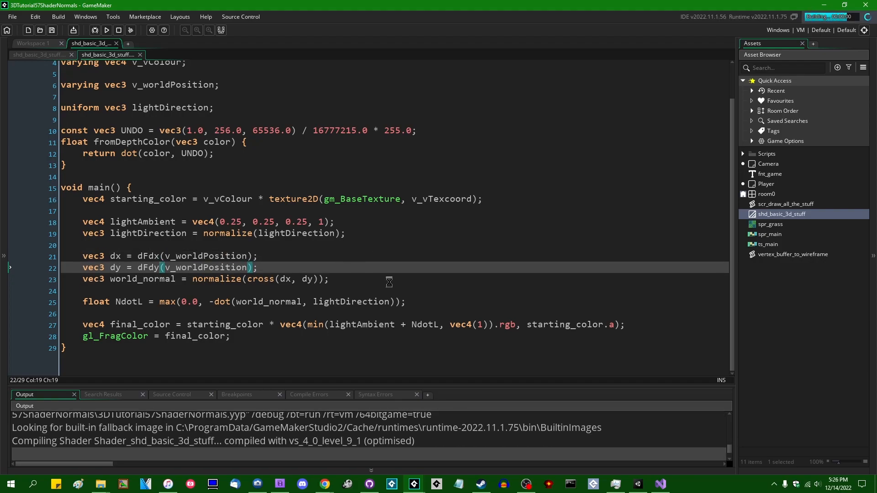
{"action": "left_click", "coordinate": [107, 30]}
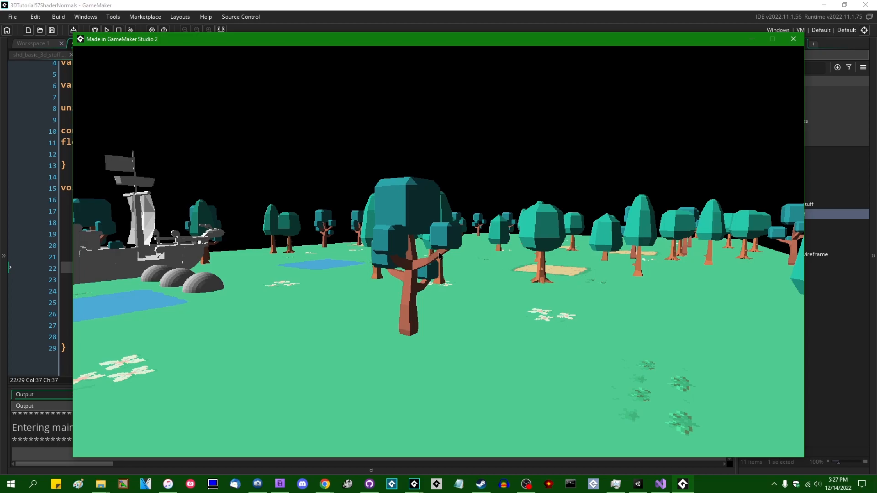
Close the game window after checking the faceted low-poly lighting.
{"action": "left_click", "coordinate": [793, 39]}
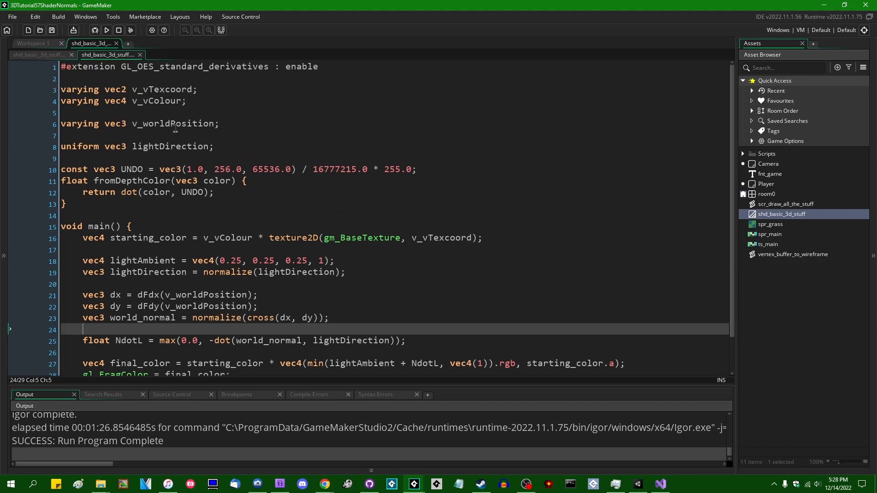
Review the .fsh and .vsh shader tabs, then bring up GitHub Desktop's diff of both files.
{"action": "double_click", "coordinate": [174, 123]}
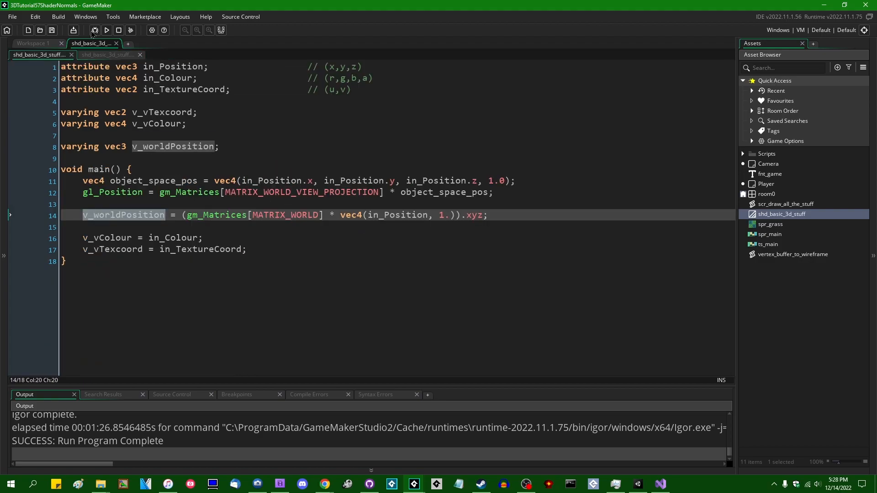
{"action": "left_click", "coordinate": [108, 54]}
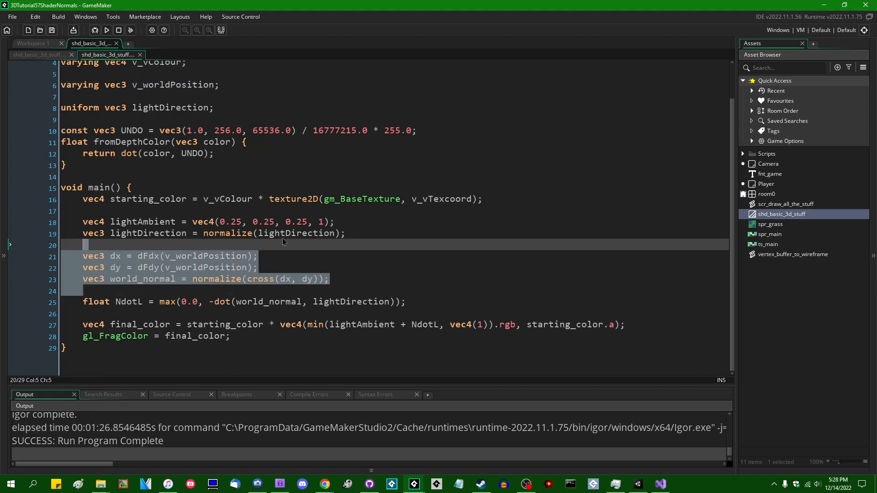
{"action": "left_click", "coordinate": [37, 54]}
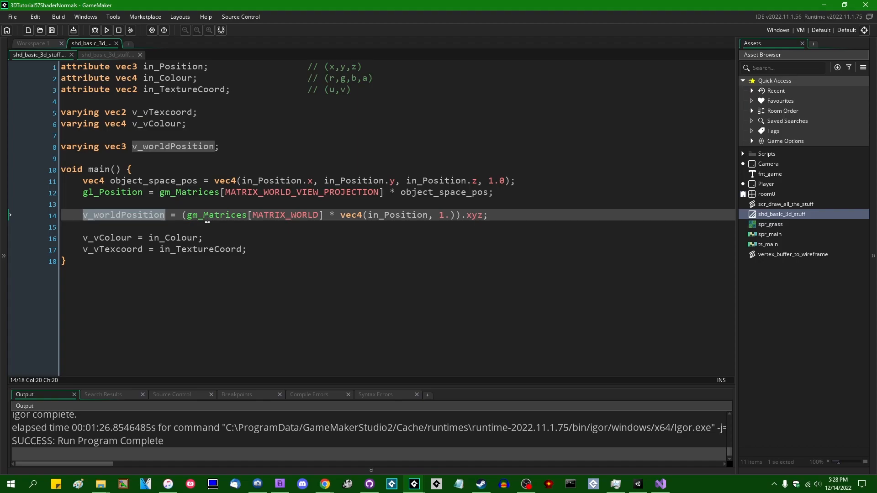
{"action": "mouse_move", "coordinate": [239, 164]}
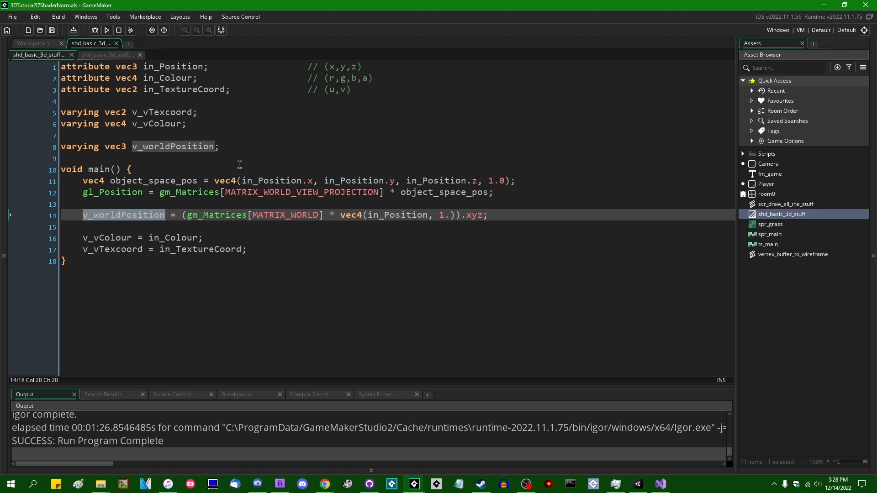
{"action": "mouse_move", "coordinate": [253, 181]}
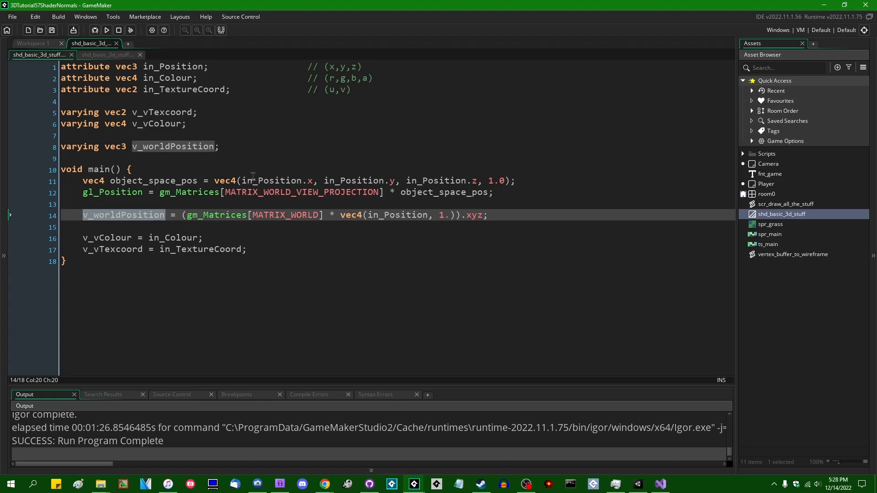
{"action": "mouse_move", "coordinate": [388, 77]}
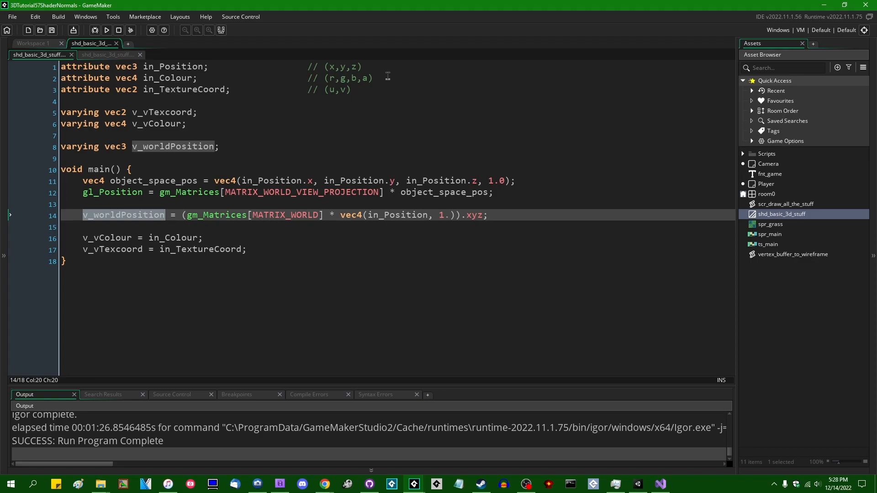
{"action": "mouse_move", "coordinate": [390, 90]}
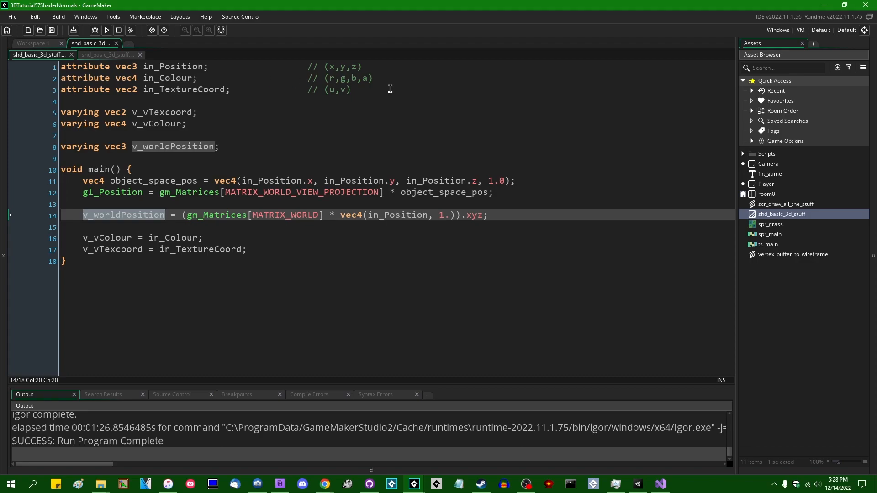
{"action": "left_click", "coordinate": [107, 54]}
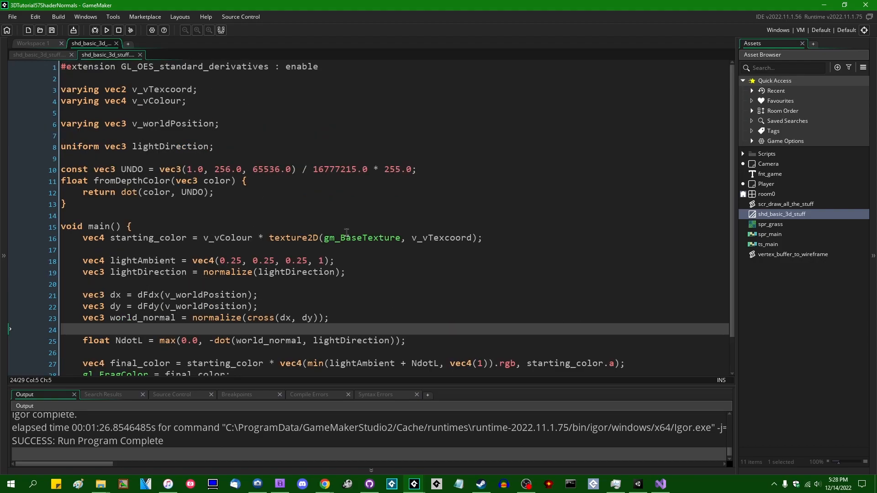
{"action": "scroll", "scroll_direction": "down", "scroll_amount": 3}
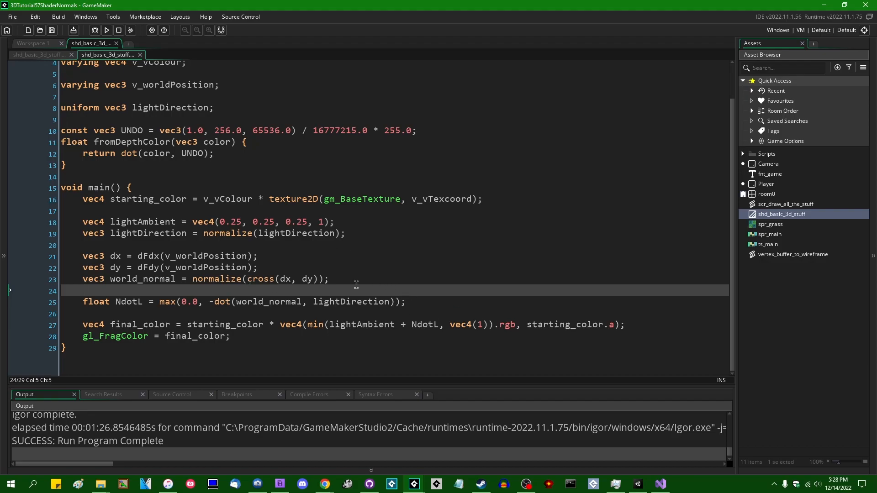
{"action": "mouse_move", "coordinate": [502, 307]}
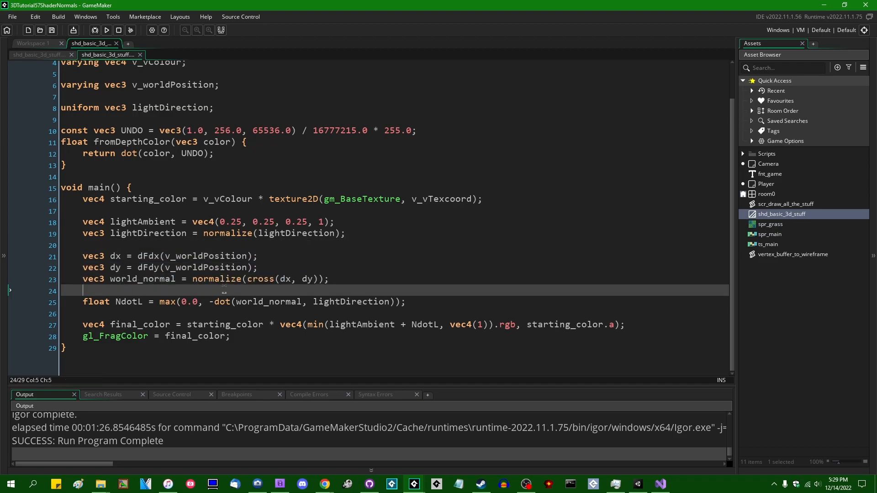
{"action": "mouse_move", "coordinate": [420, 282]}
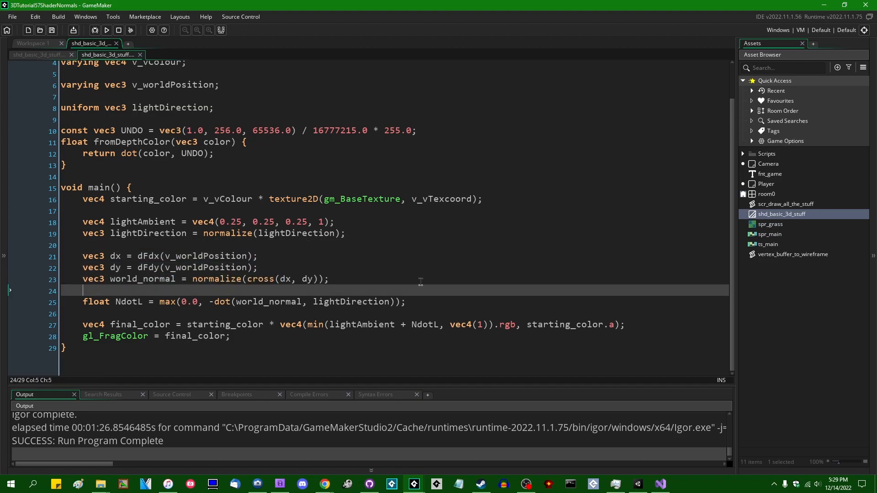
{"action": "mouse_move", "coordinate": [353, 281]}
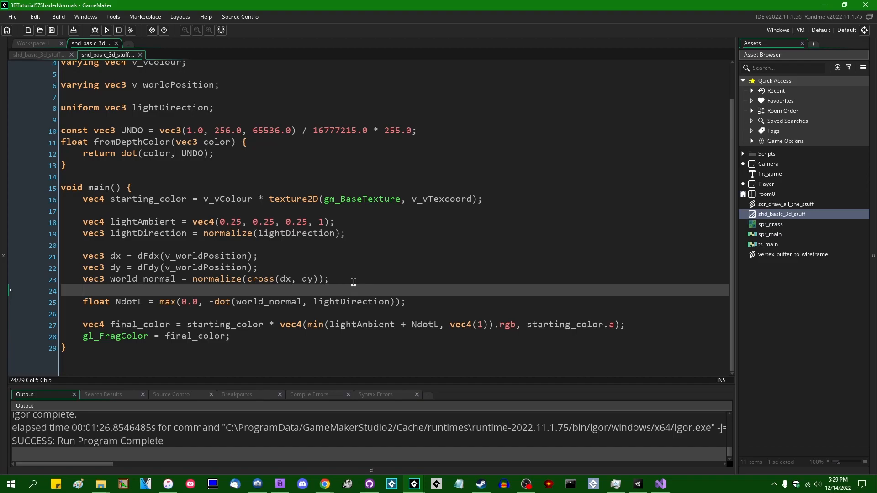
{"action": "left_click", "coordinate": [38, 54]}
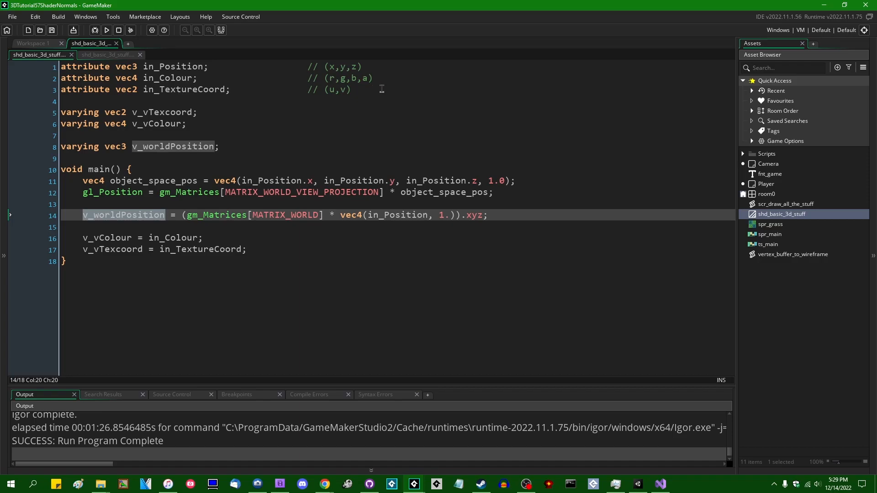
{"action": "mouse_move", "coordinate": [370, 107]}
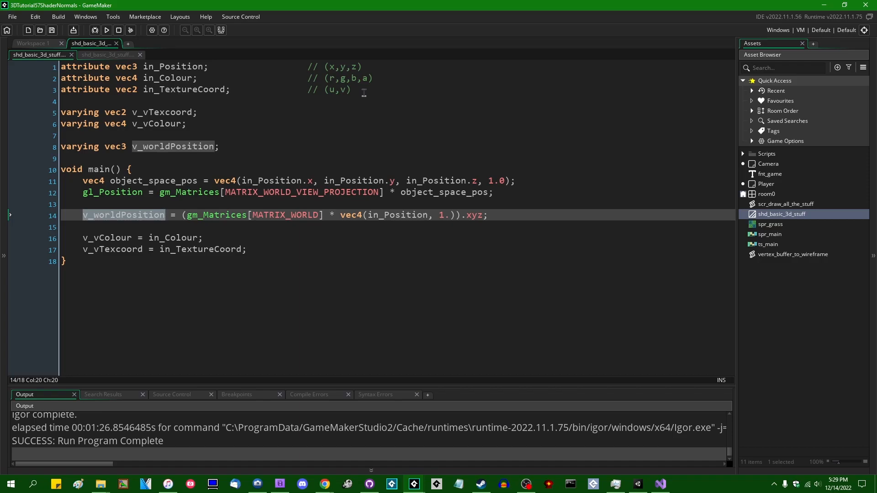
{"action": "mouse_move", "coordinate": [436, 117]}
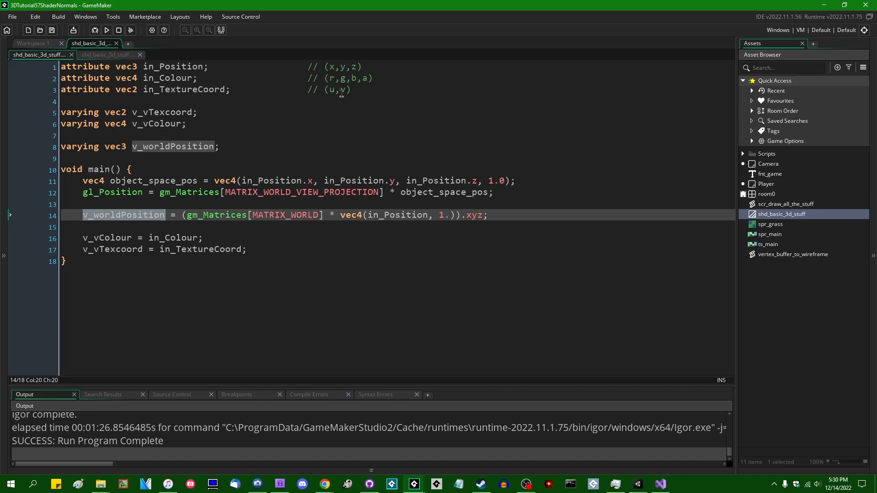
{"action": "left_click", "coordinate": [107, 54]}
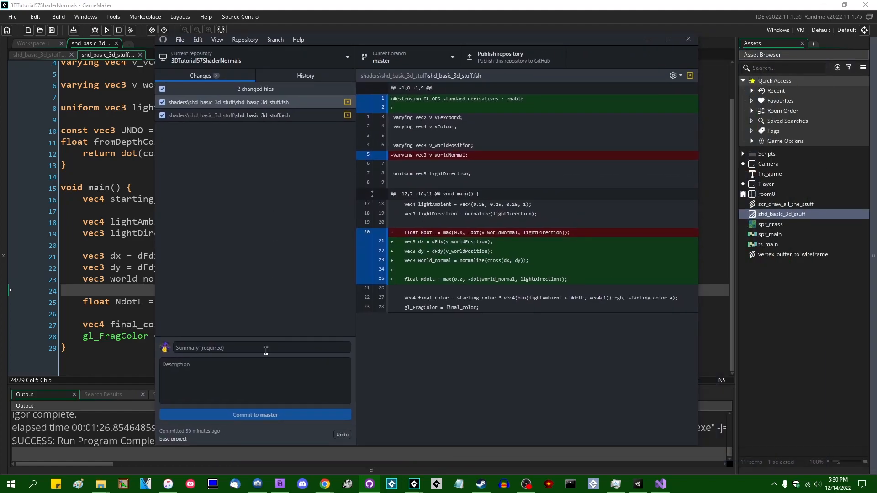
Review both shader diffs, commit them to master as 'fragment shader normals', and return to GameMaker.
{"action": "left_click", "coordinate": [251, 115]}
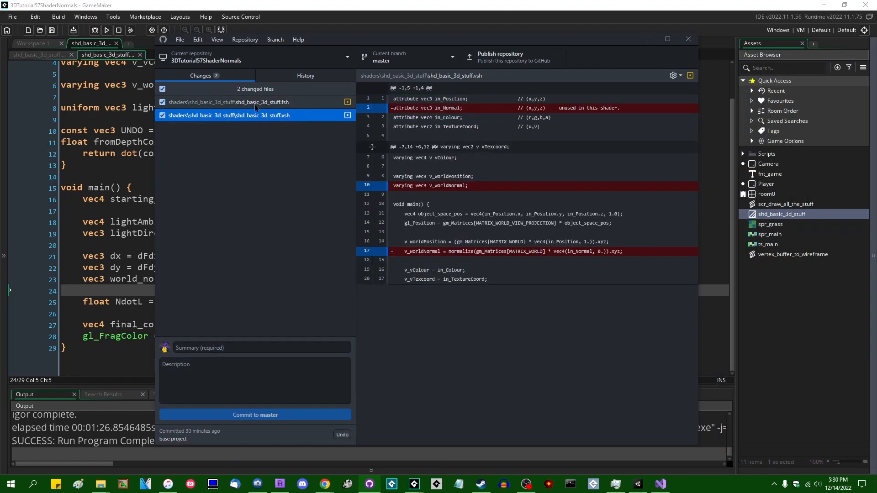
{"action": "left_click", "coordinate": [245, 102]}
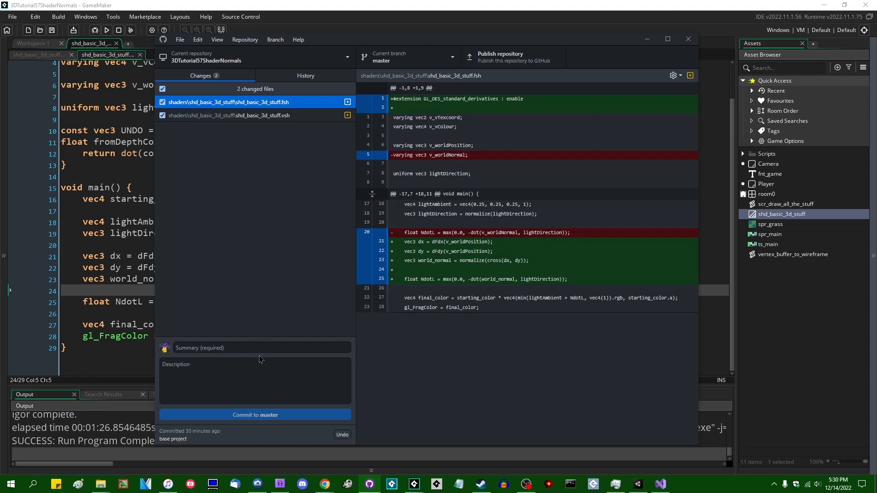
{"action": "left_click", "coordinate": [262, 348]}
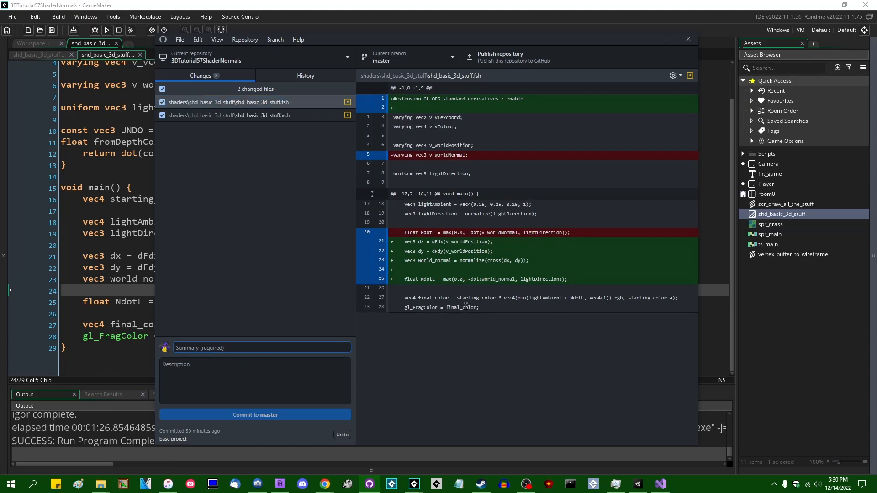
{"action": "type", "text": "fra"}
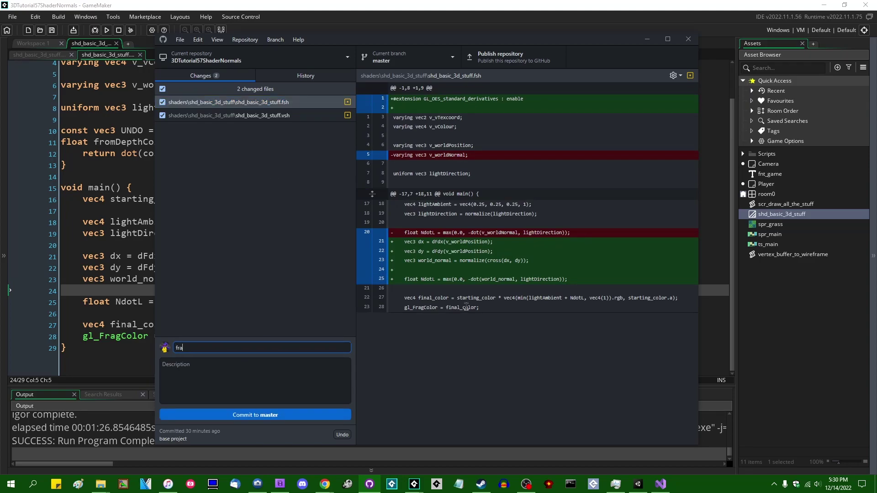
{"action": "left_click", "coordinate": [255, 414]}
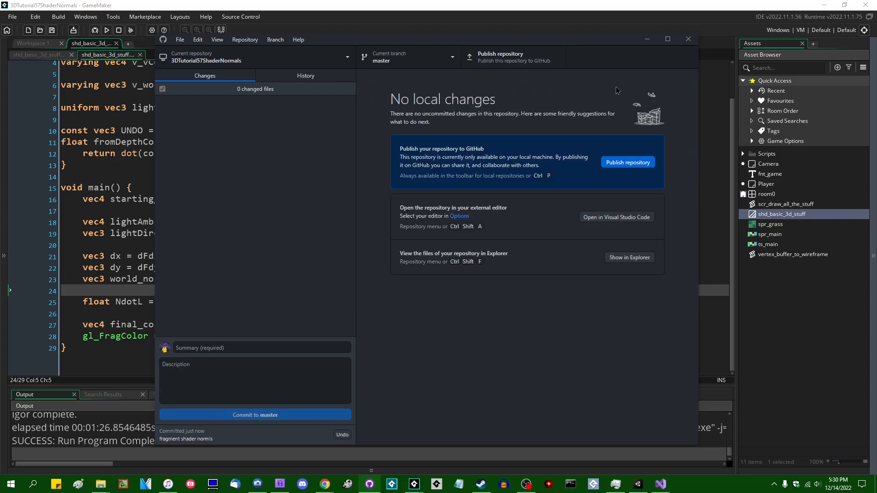
{"action": "left_click", "coordinate": [688, 38]}
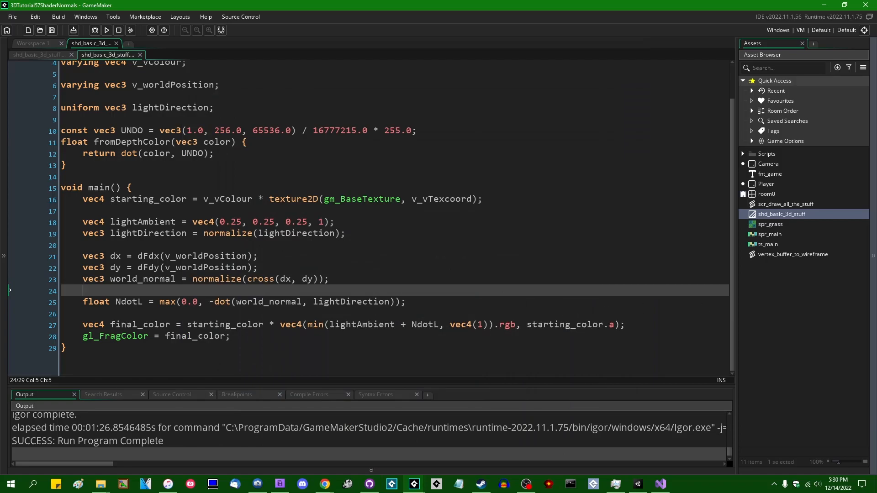